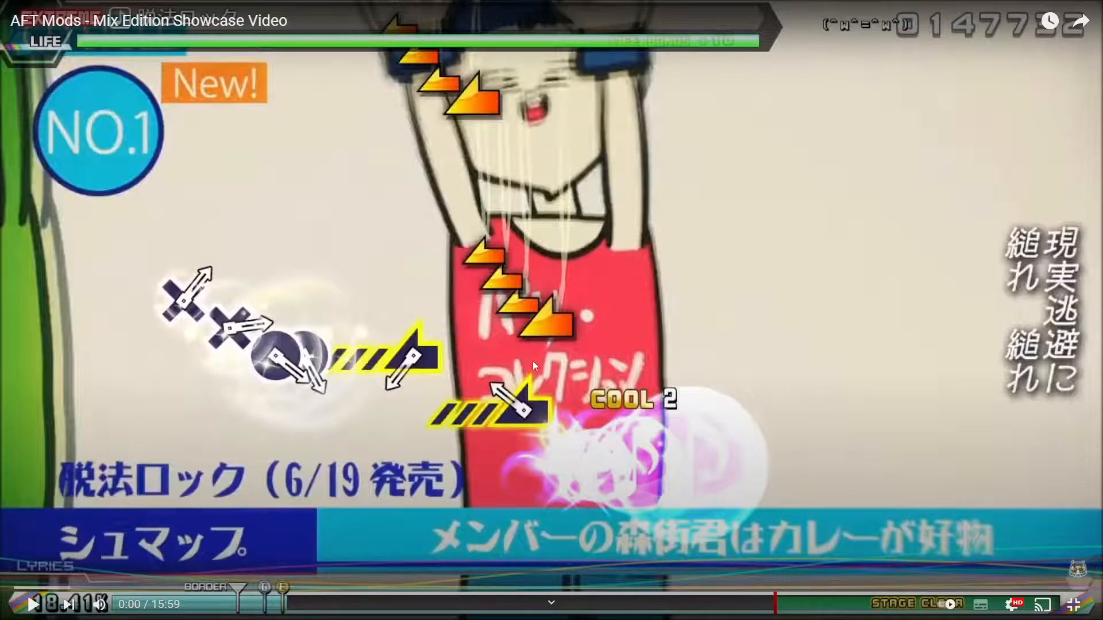
mouse_move(371, 294)
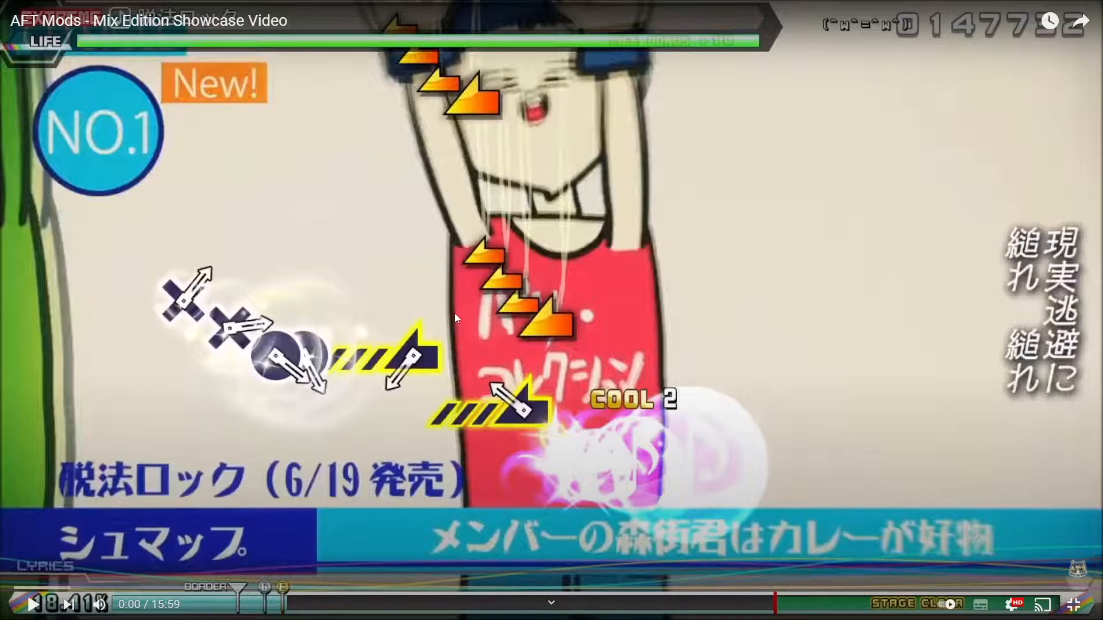
mouse_move(1072, 603)
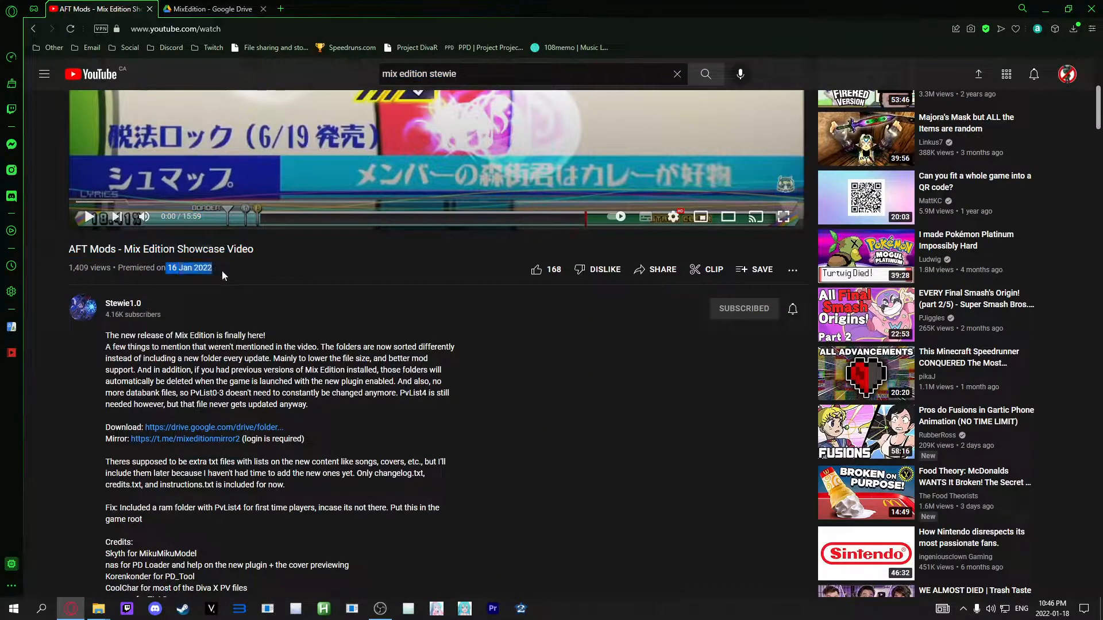
- Select the description's Download line and follow its drive.google.com link to the shared MixEdition folder
double_click(123, 427)
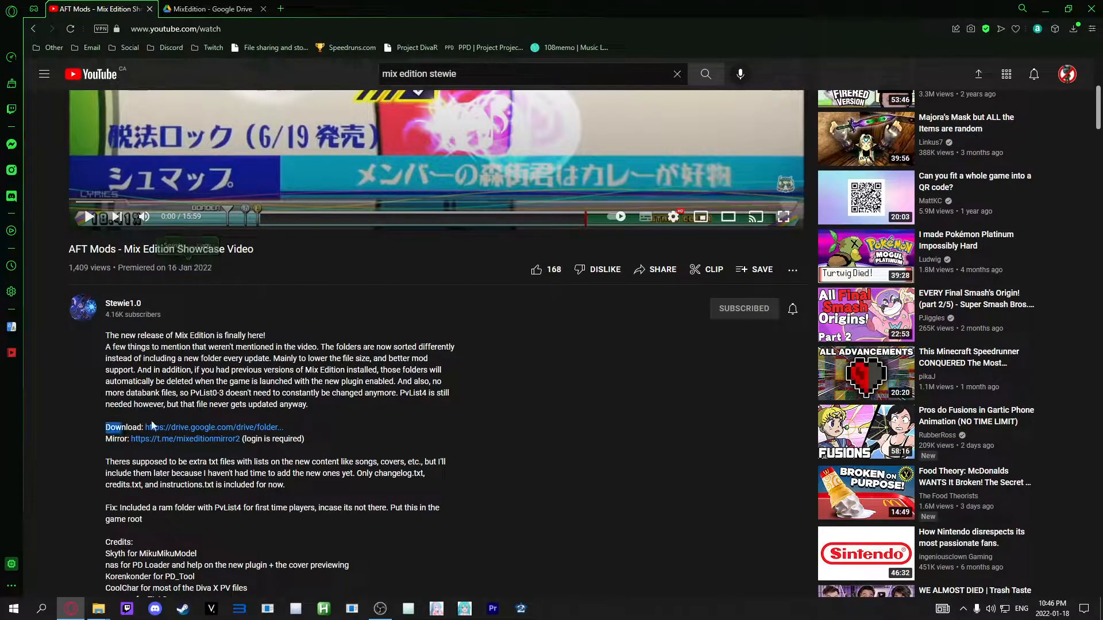
double_click(211, 427)
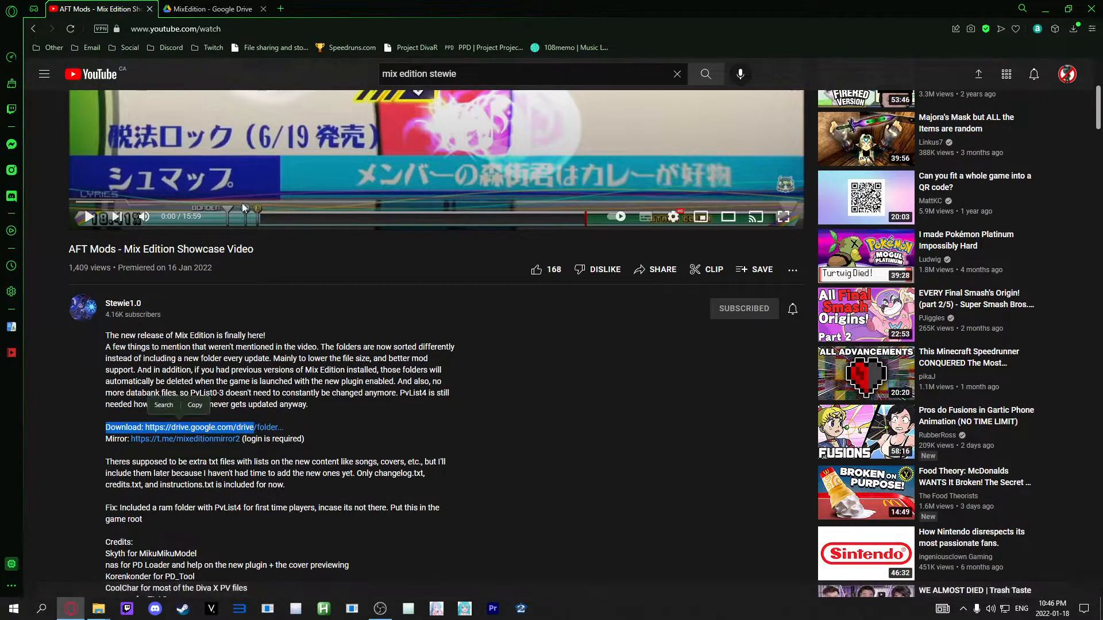
click(208, 8)
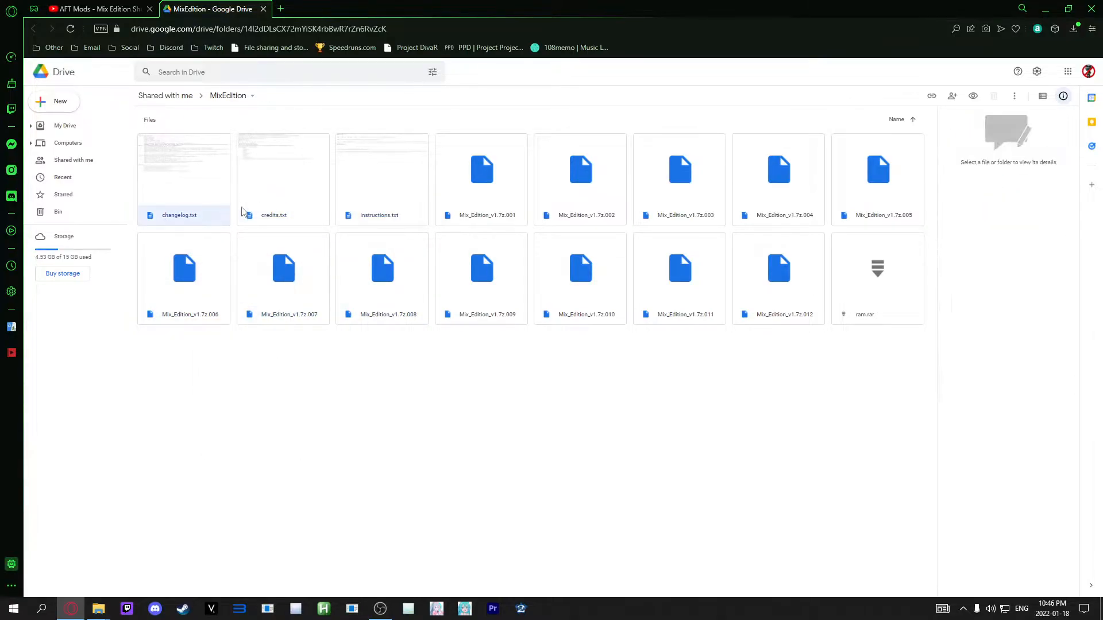
- Preview changelog.txt and the other text file in the shared MixEdition Drive folder
double_click(179, 169)
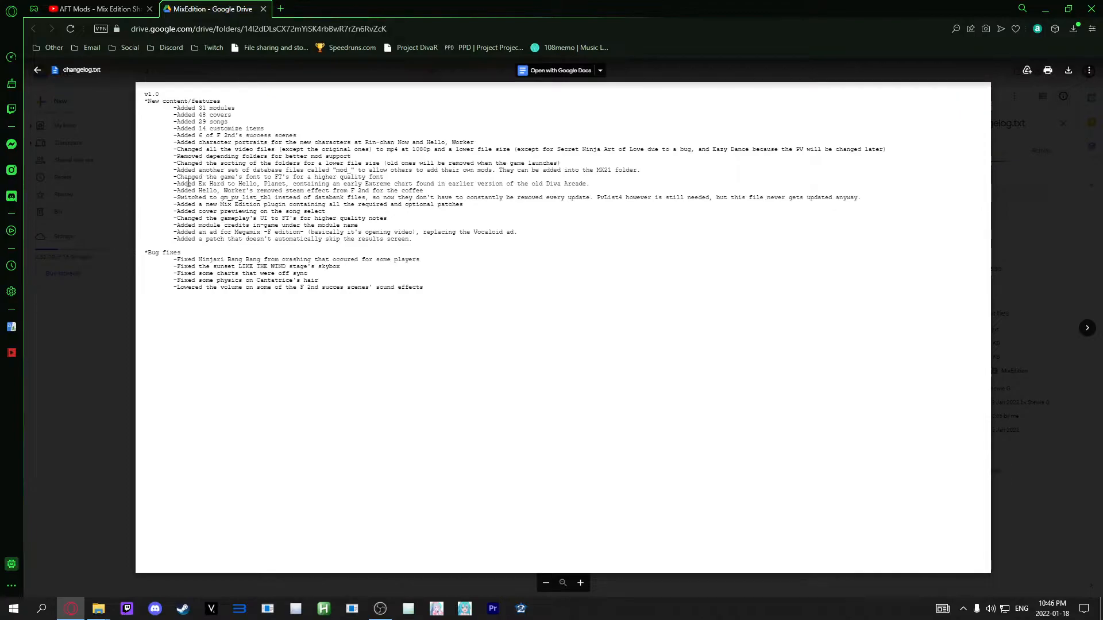
click(36, 70)
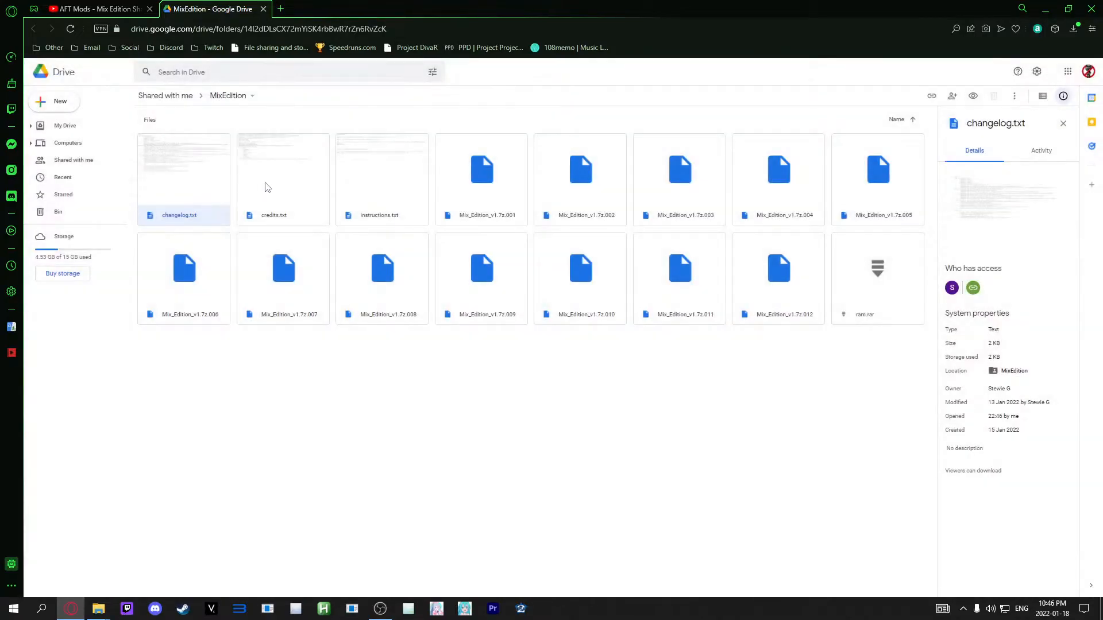
double_click(283, 179)
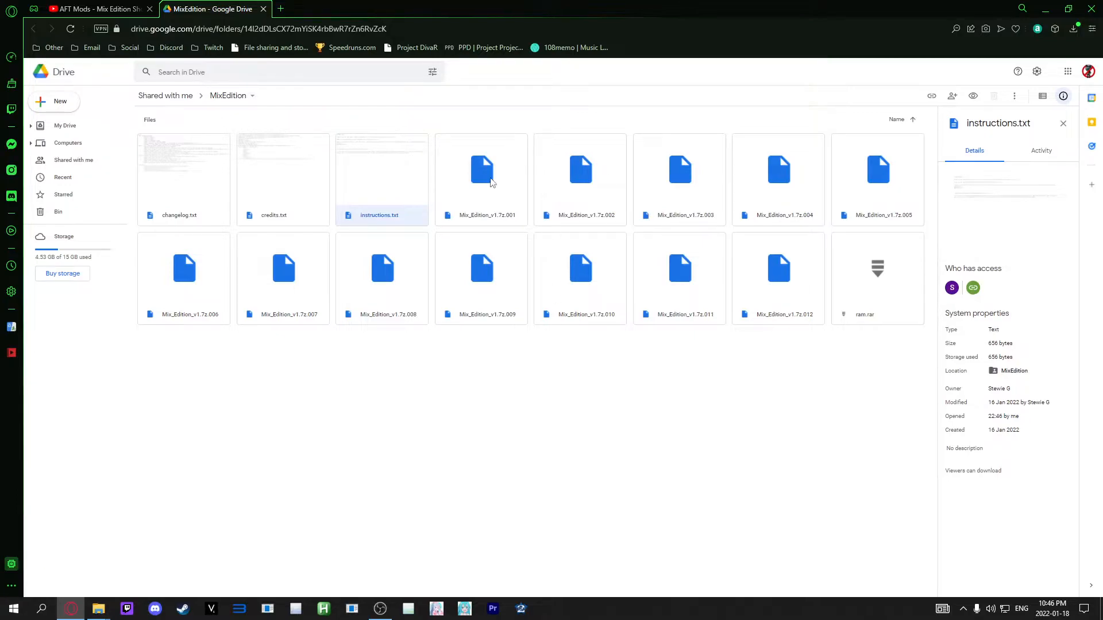
- Check details of Mix_Edition_v1.7z.001 and ram.rar, then switch to the local Downloads folder
click(481, 170)
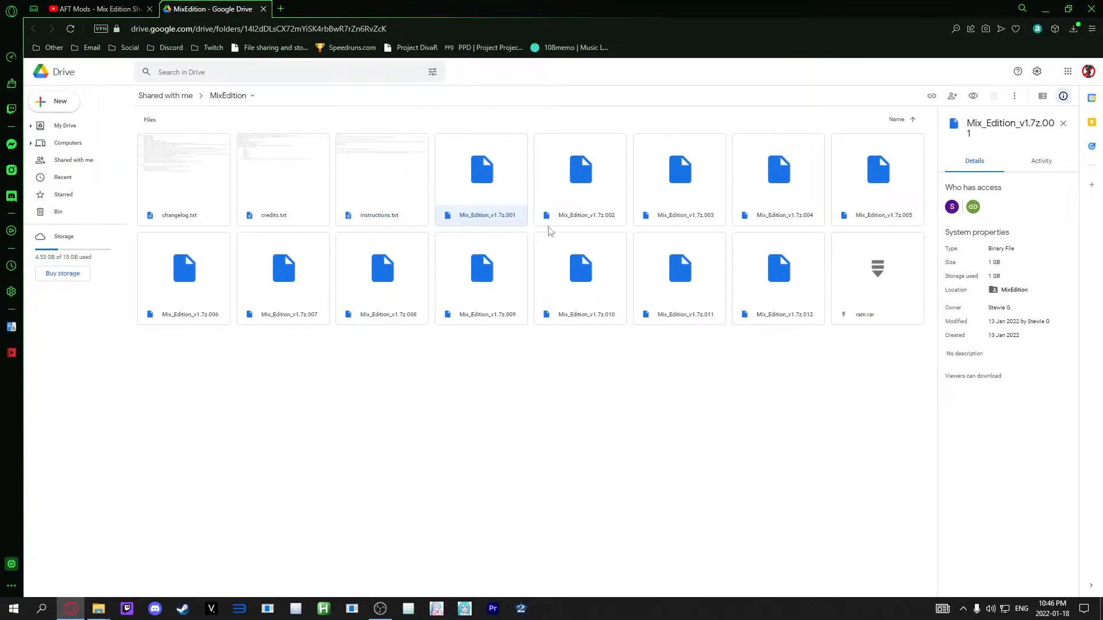
mouse_move(505, 198)
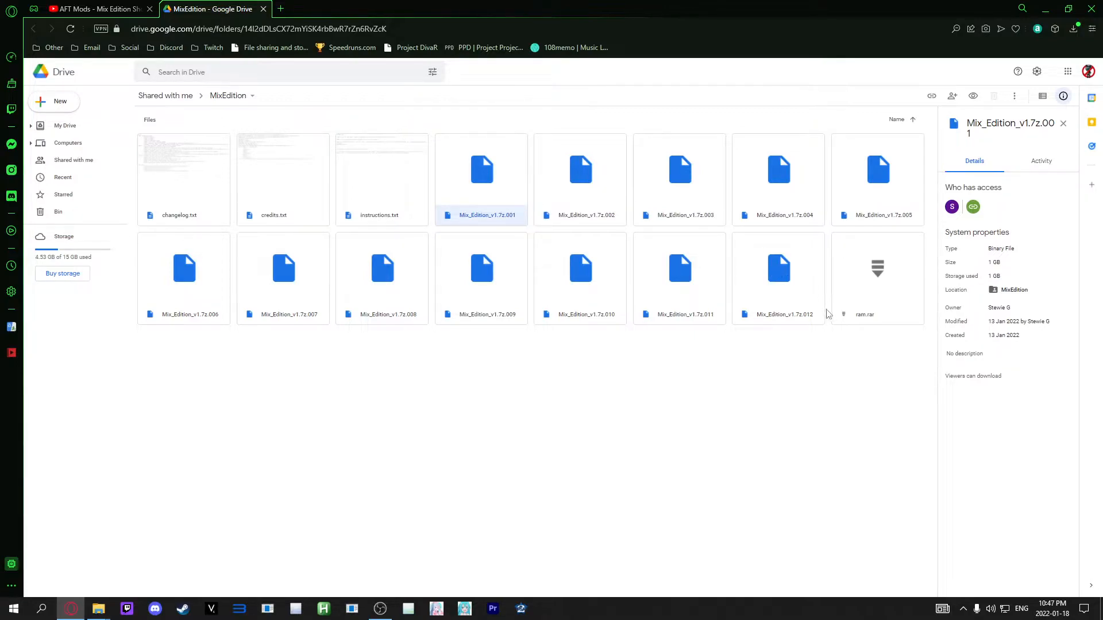
click(877, 275)
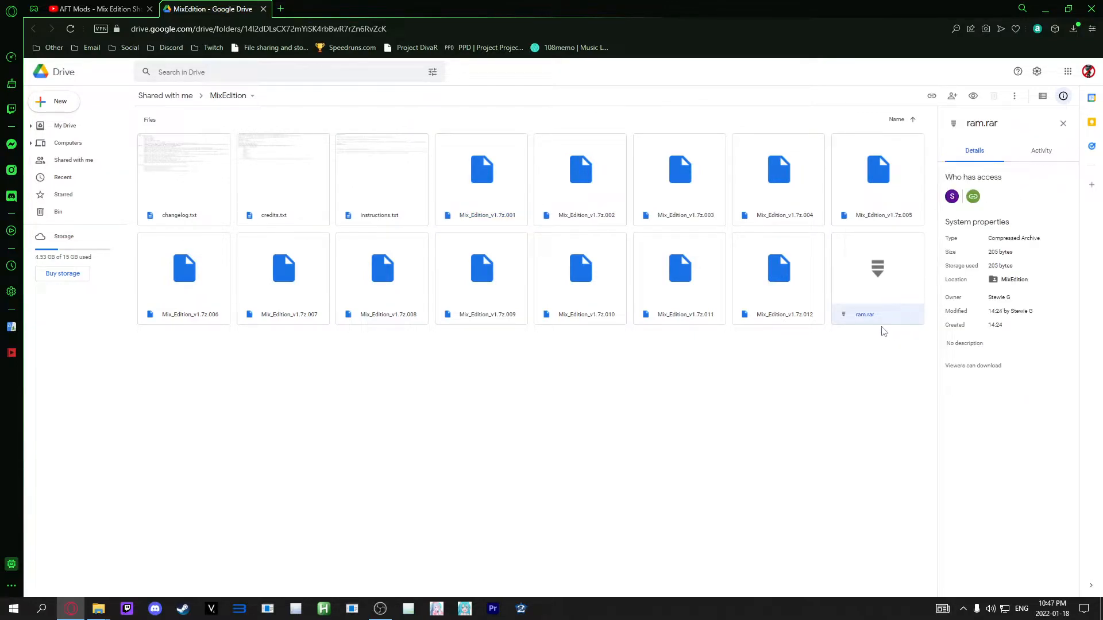
click(481, 168)
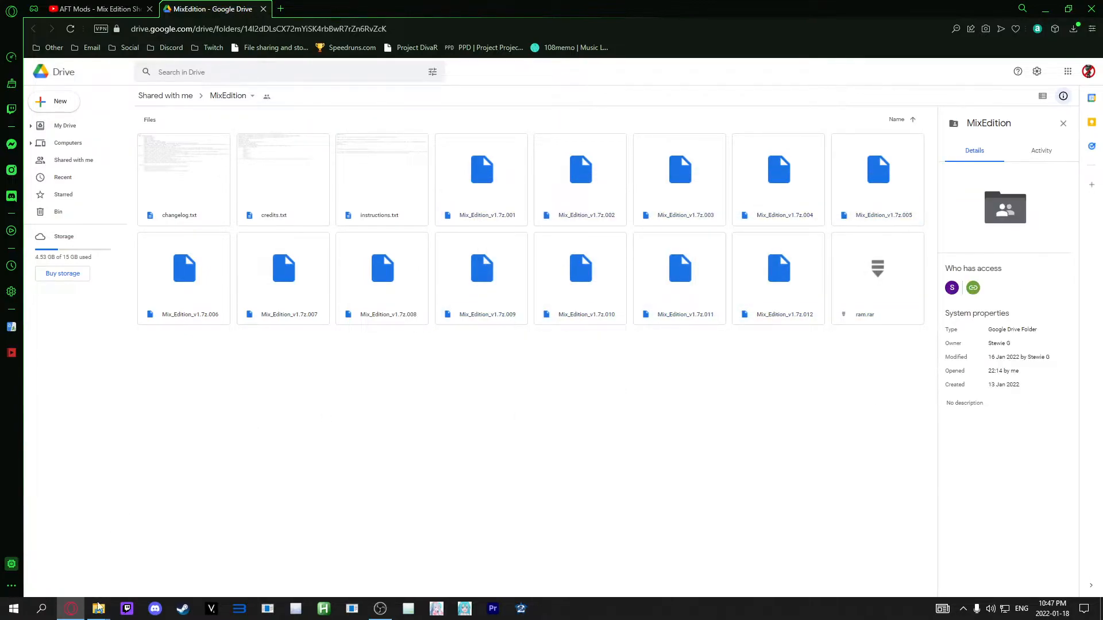
click(97, 609)
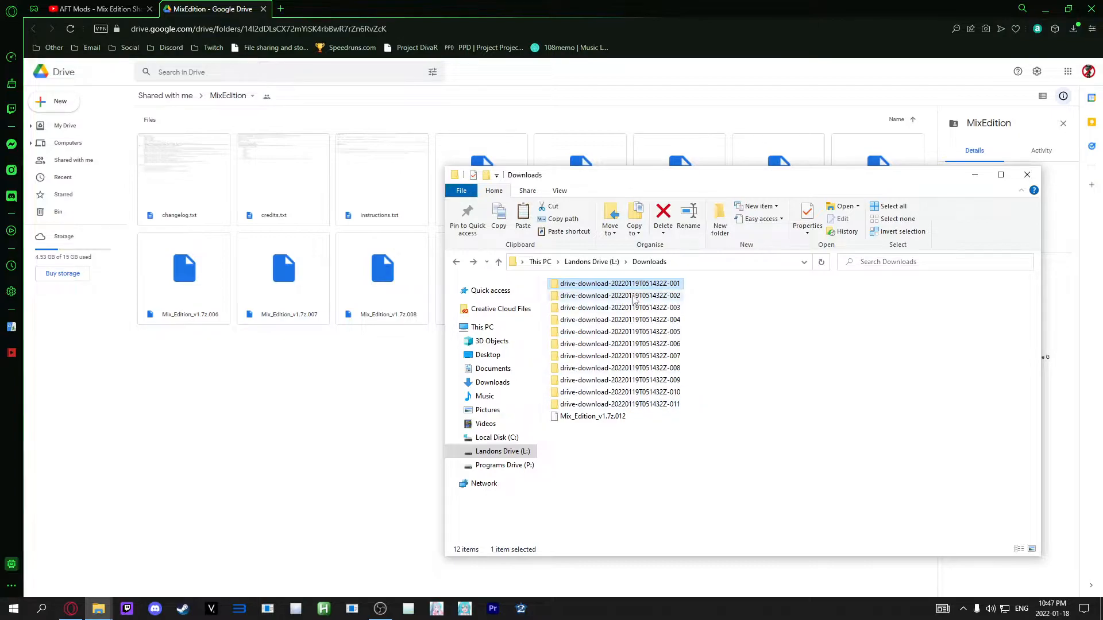
- Inspect the drive-download part folders, viewing -007's actions and the files inside -001
double_click(619, 282)
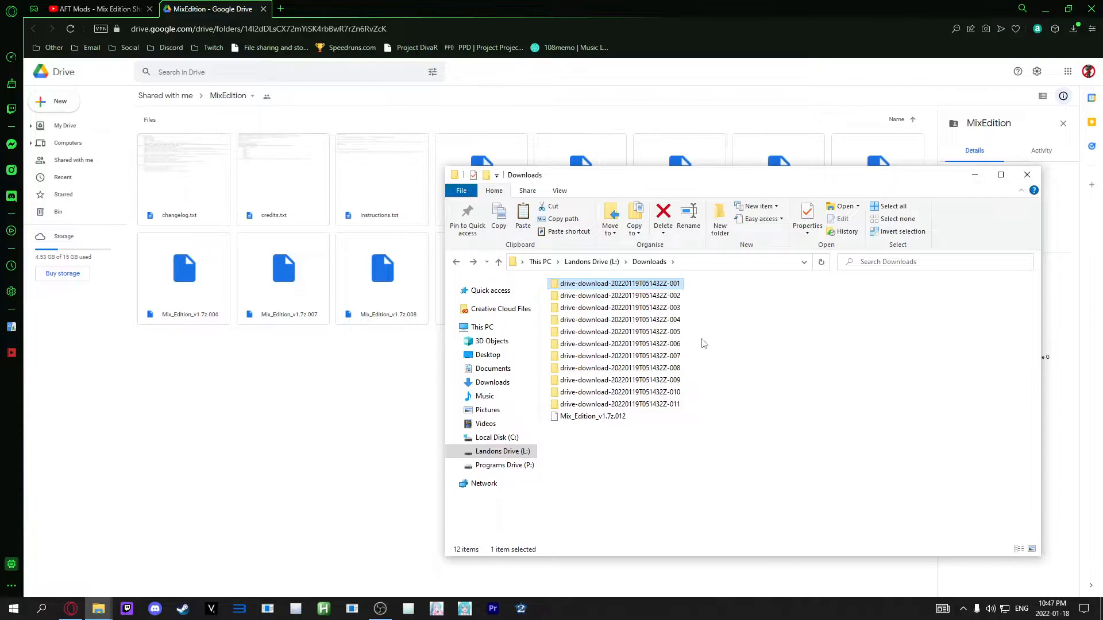
click(618, 356)
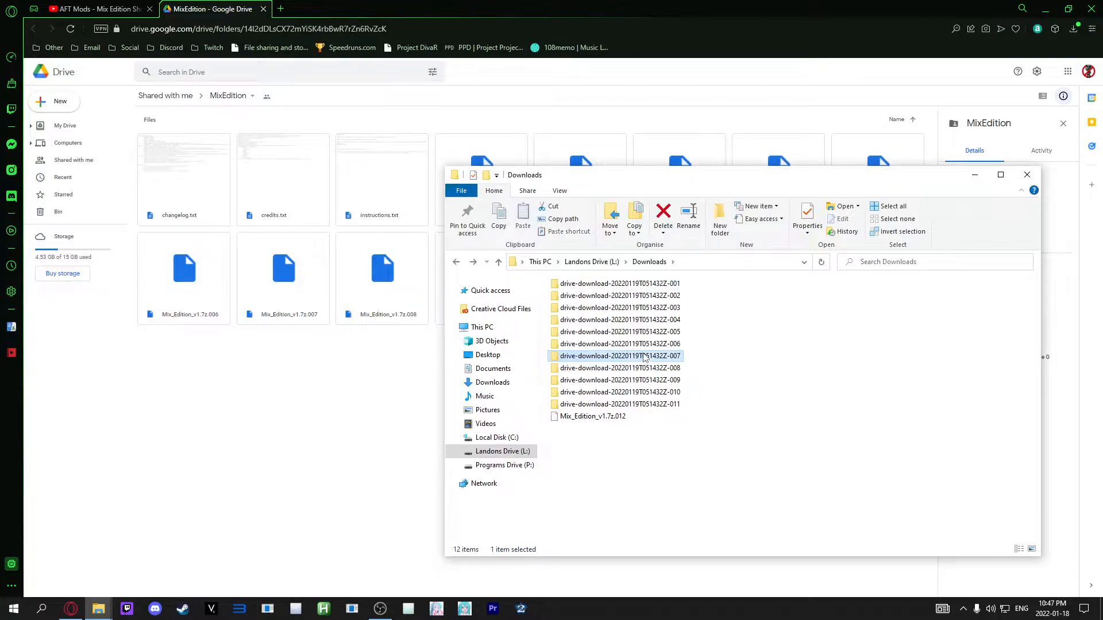
right_click(620, 356)
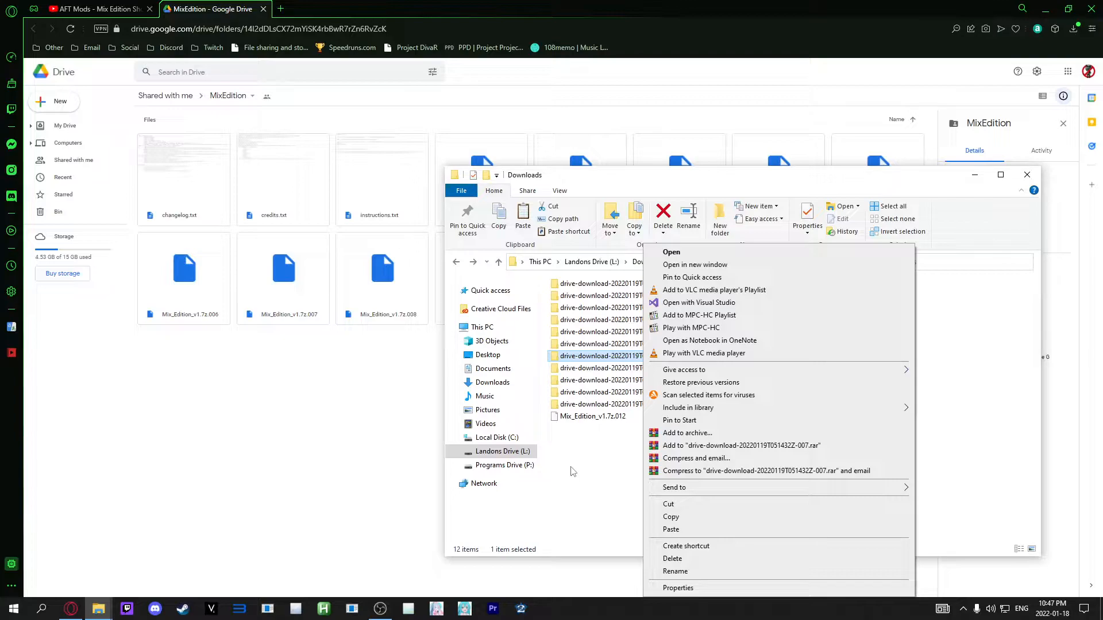
mouse_move(686, 433)
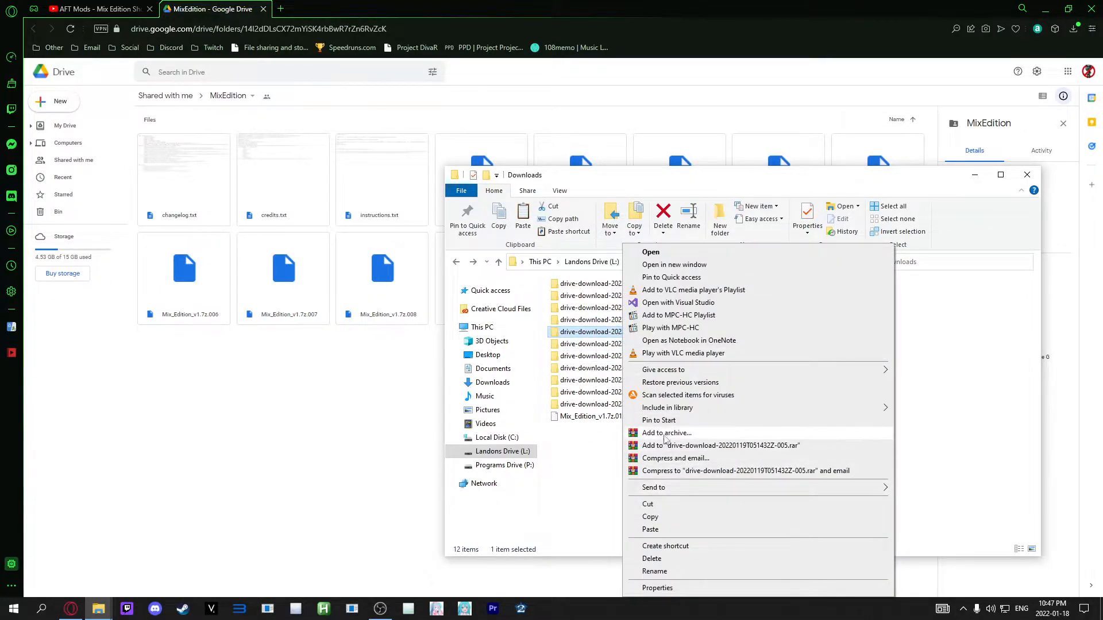
click(588, 472)
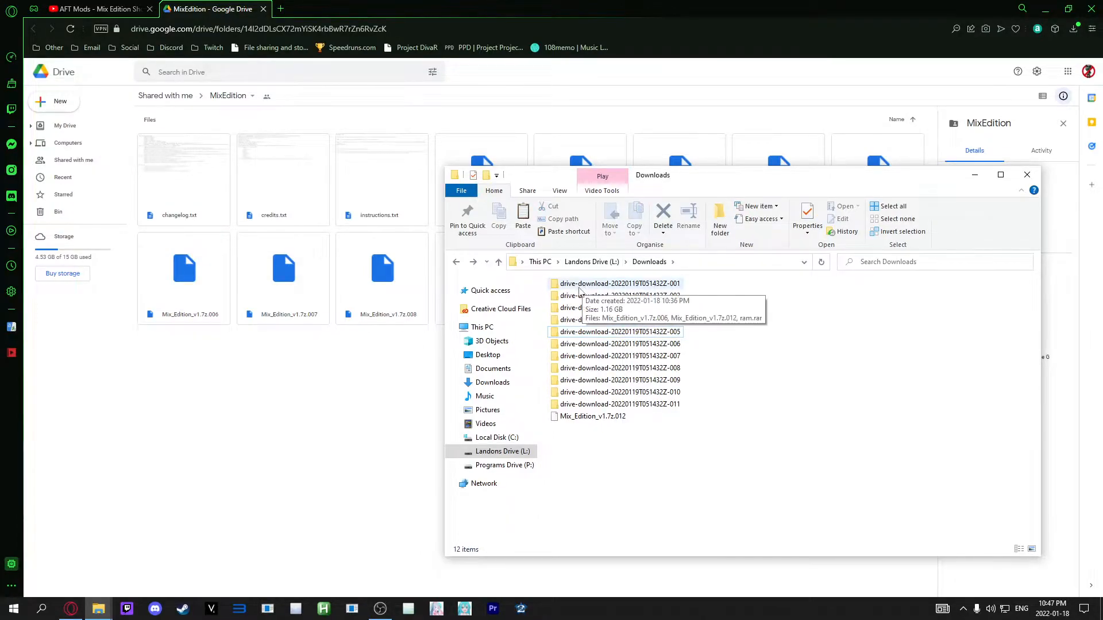
double_click(619, 283)
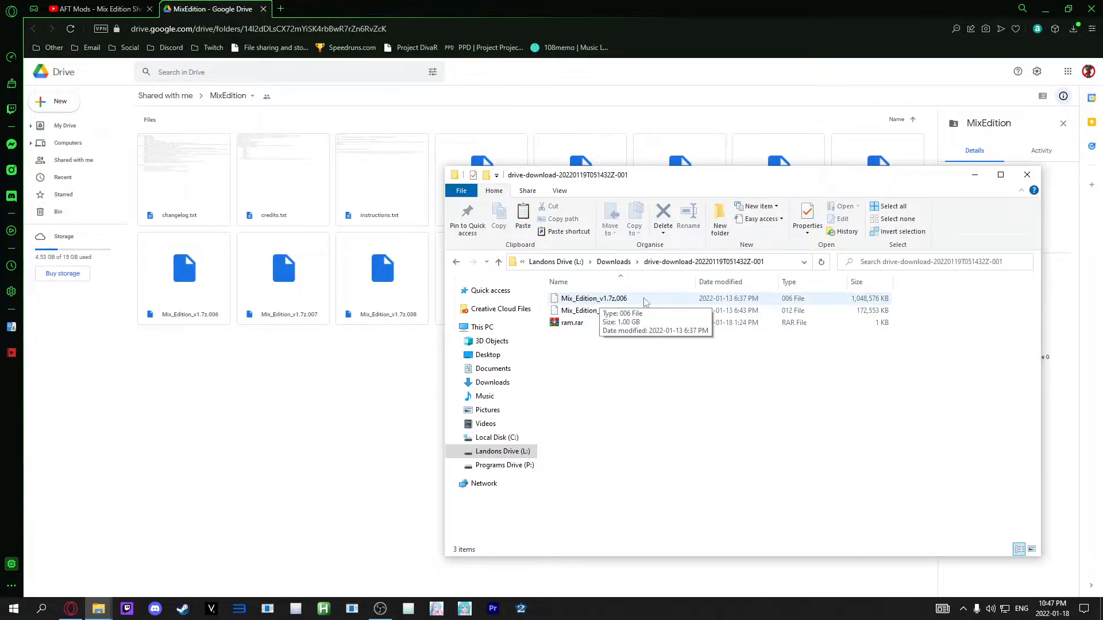
mouse_move(650, 305)
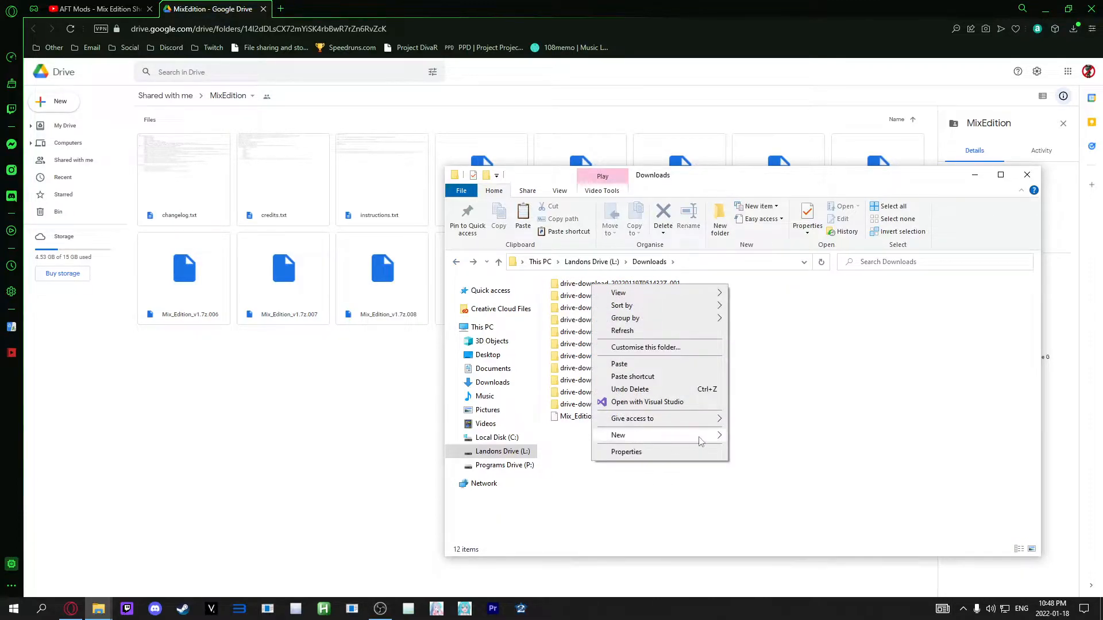
- Create a new folder named Mix Edition in Downloads
click(618, 434)
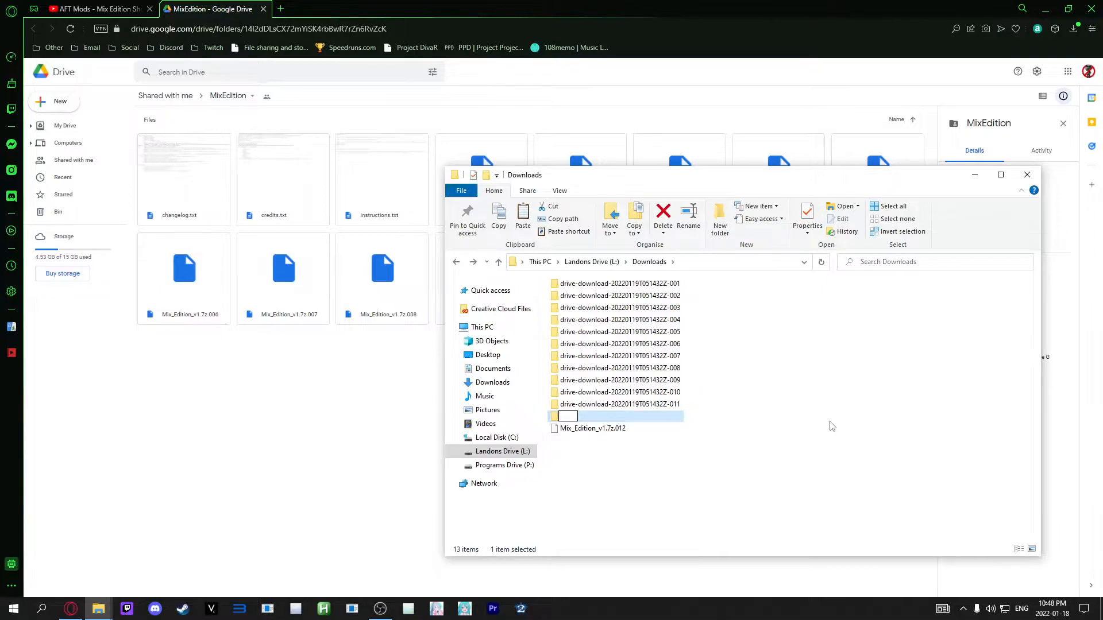
text(Mix Editi)
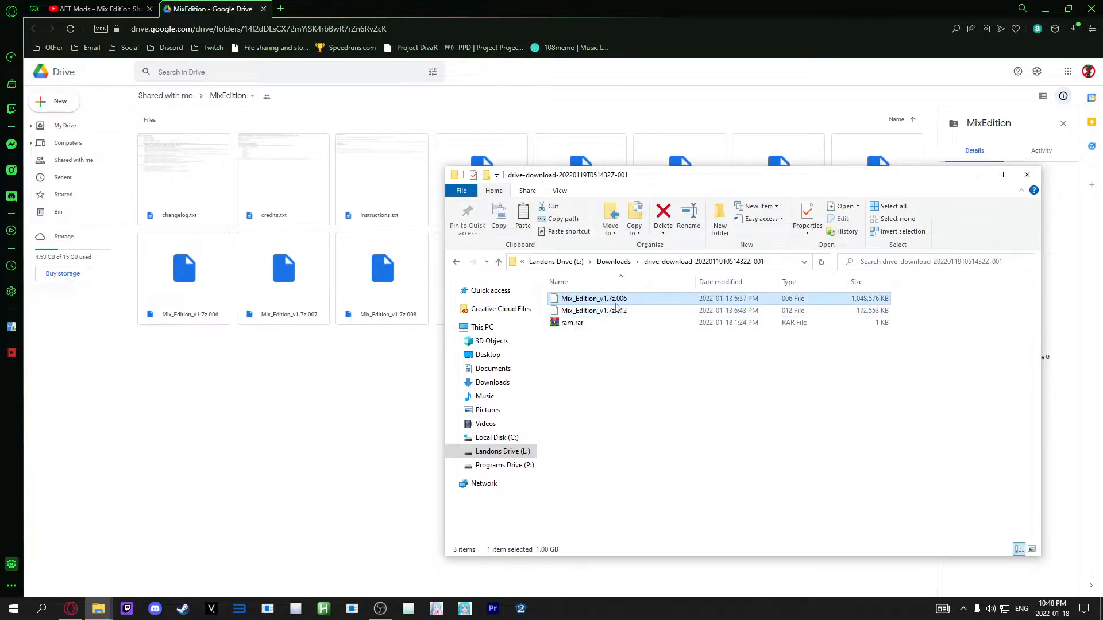
click(593, 310)
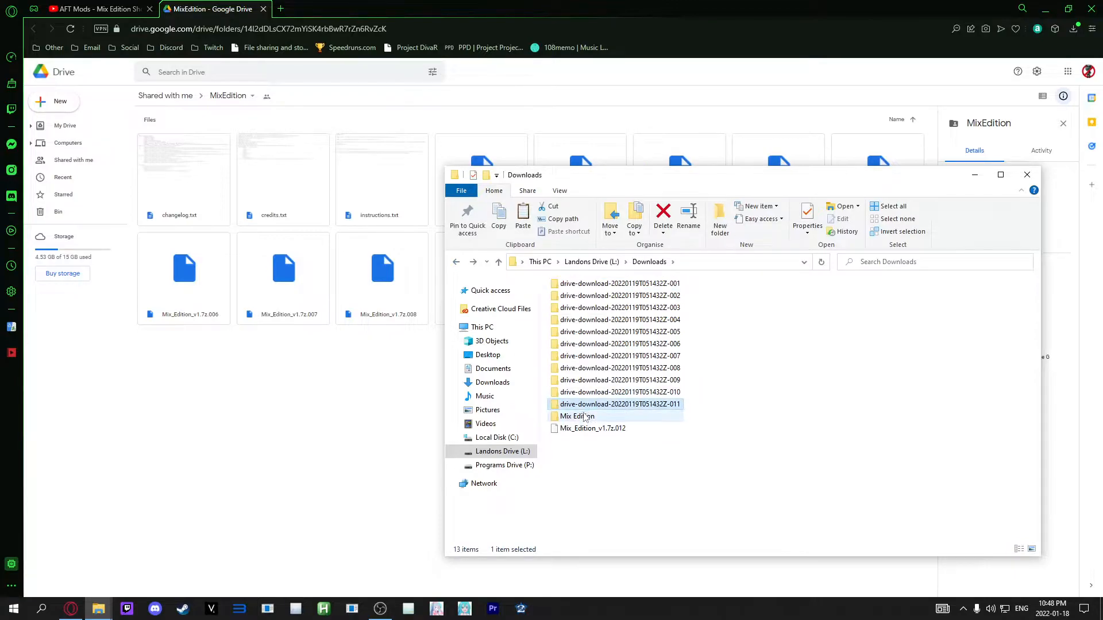
- Take Mix_Edition_v1.7z.004 out of folder -002, then select Mix_Edition_v1.7z.005 in -003
double_click(575, 416)
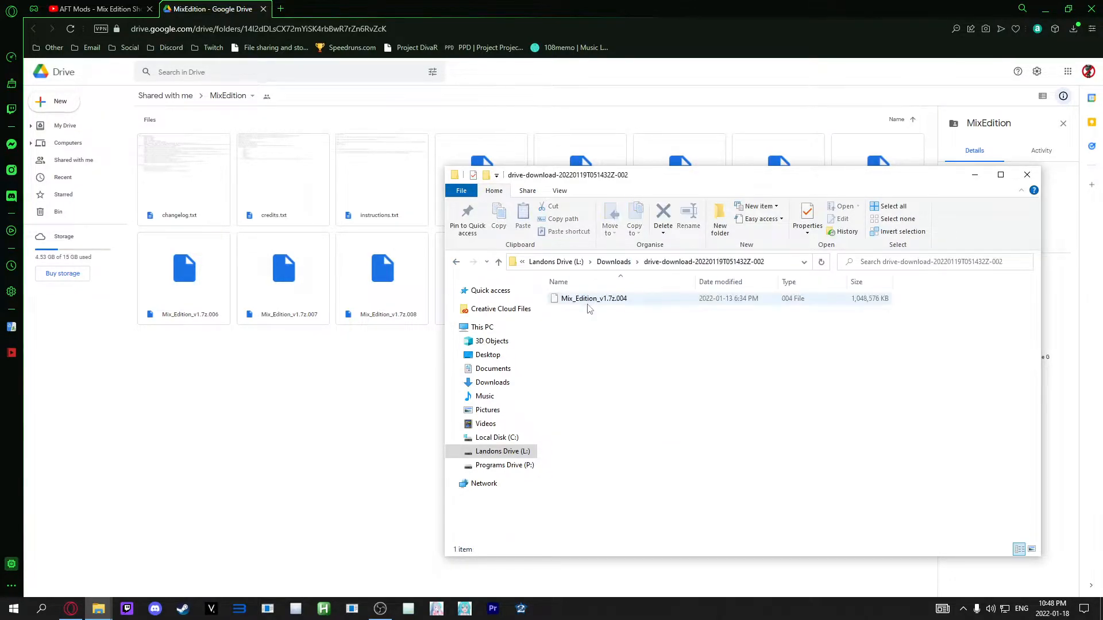
click(593, 298)
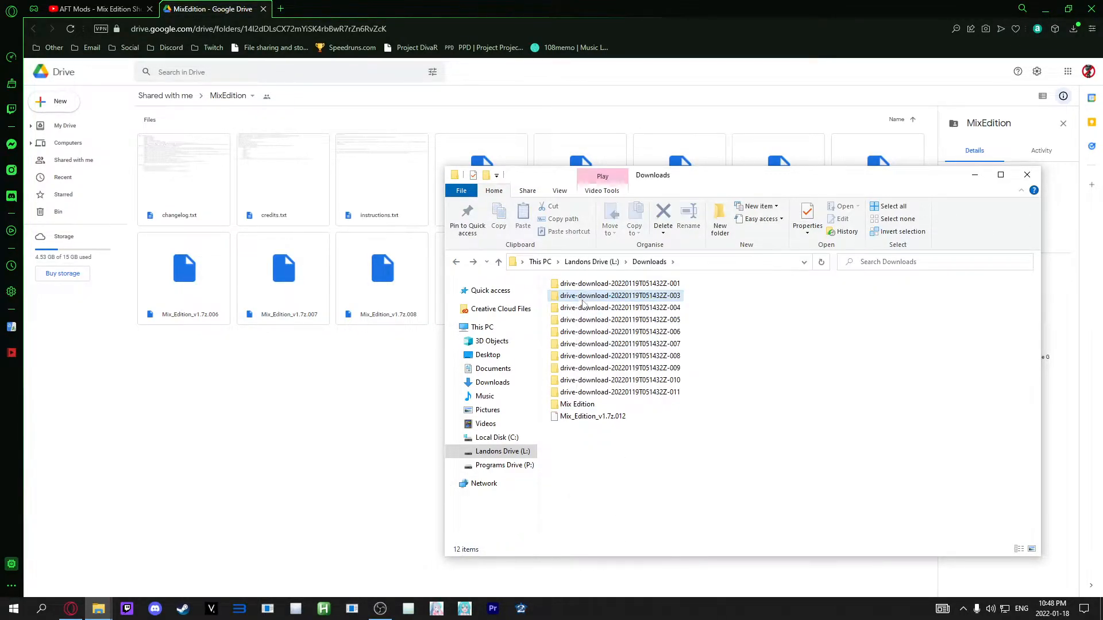
double_click(619, 295)
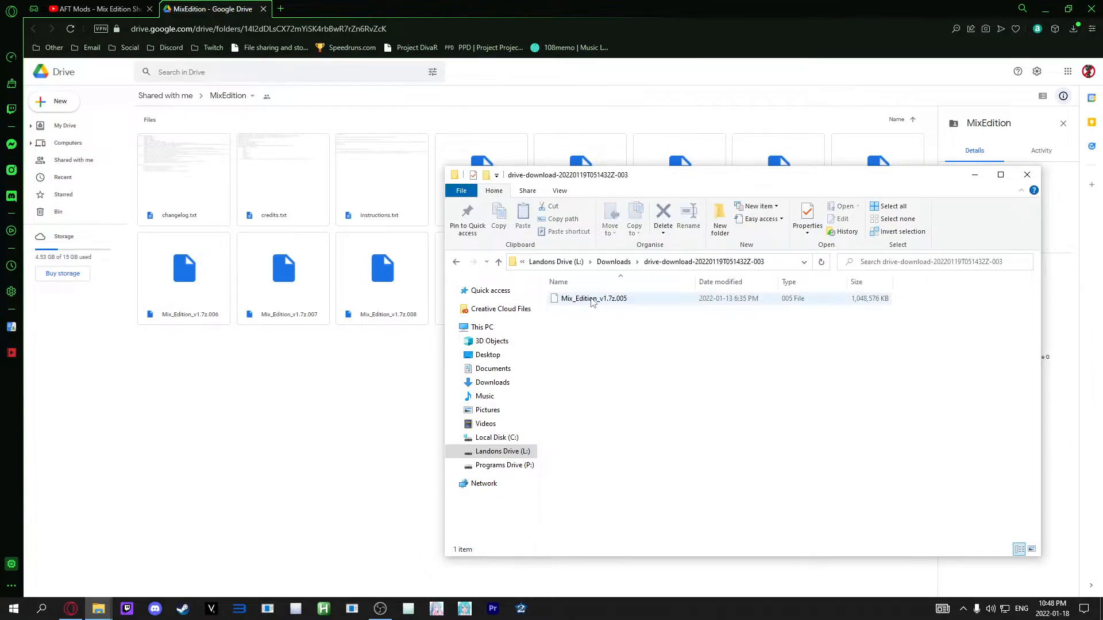
click(593, 298)
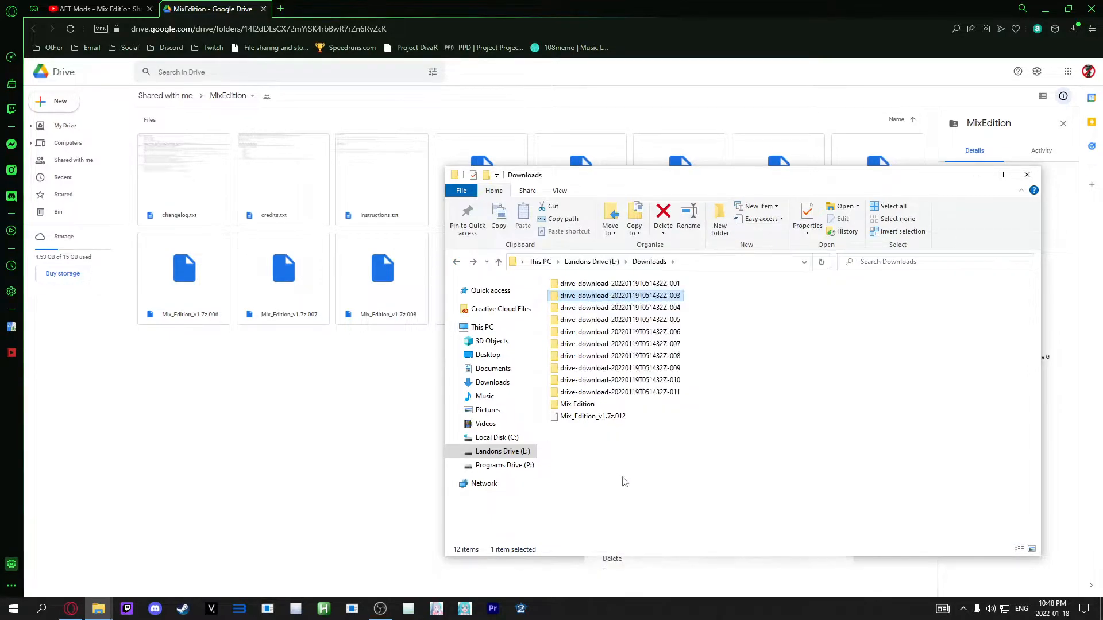
- Move the archive parts out of download folders -004 to -007 into Mix Edition, deleting each emptied folder
double_click(619, 308)
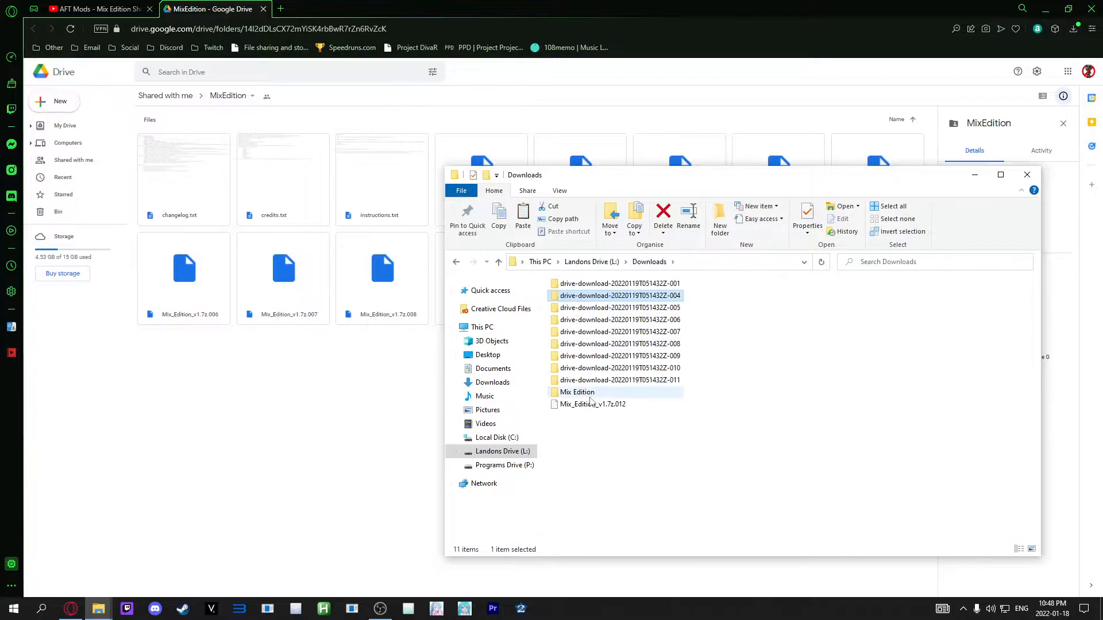
double_click(577, 392)
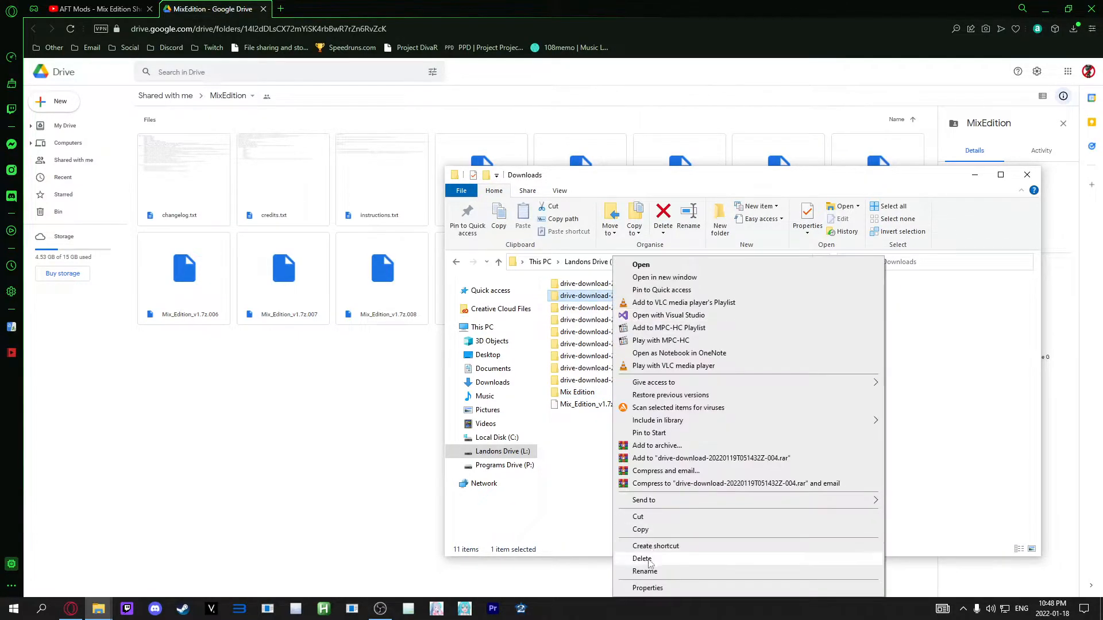
click(641, 559)
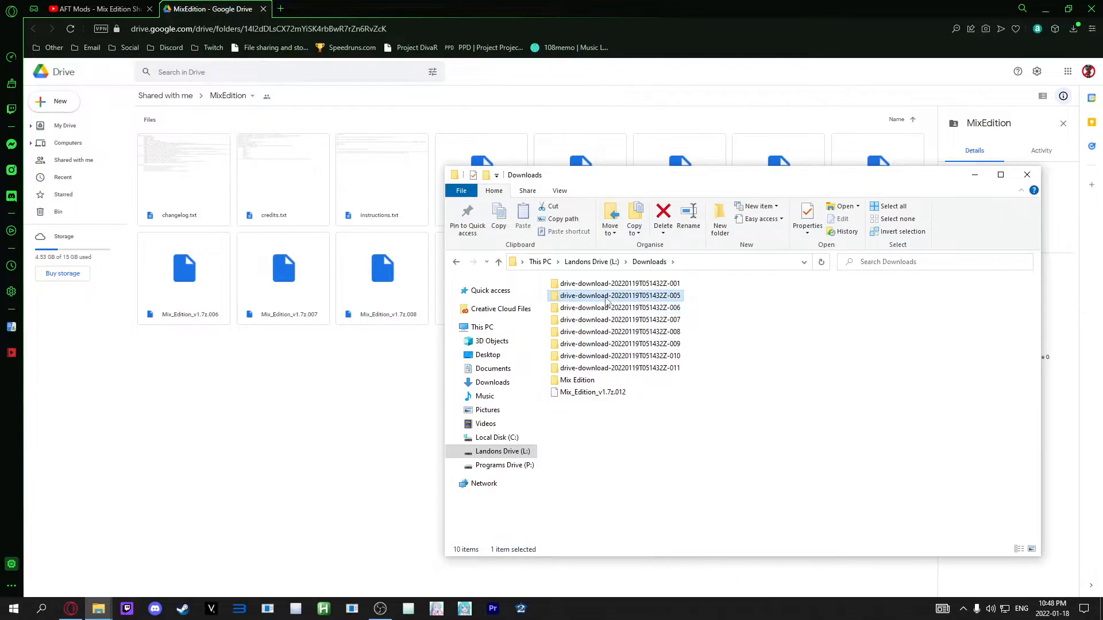
double_click(619, 296)
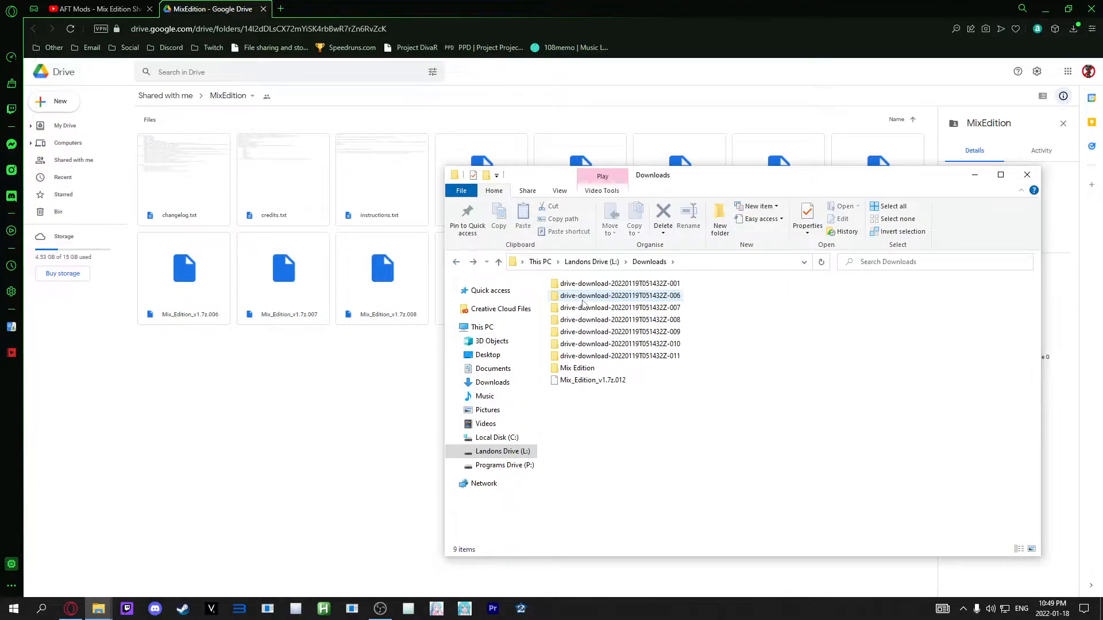
double_click(619, 295)
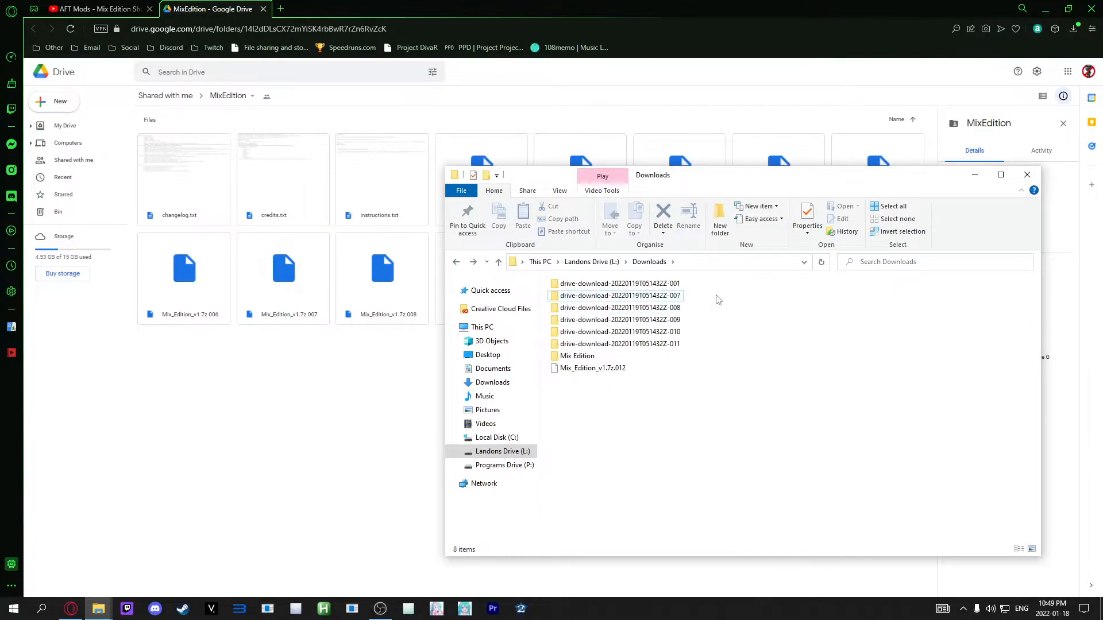
double_click(617, 295)
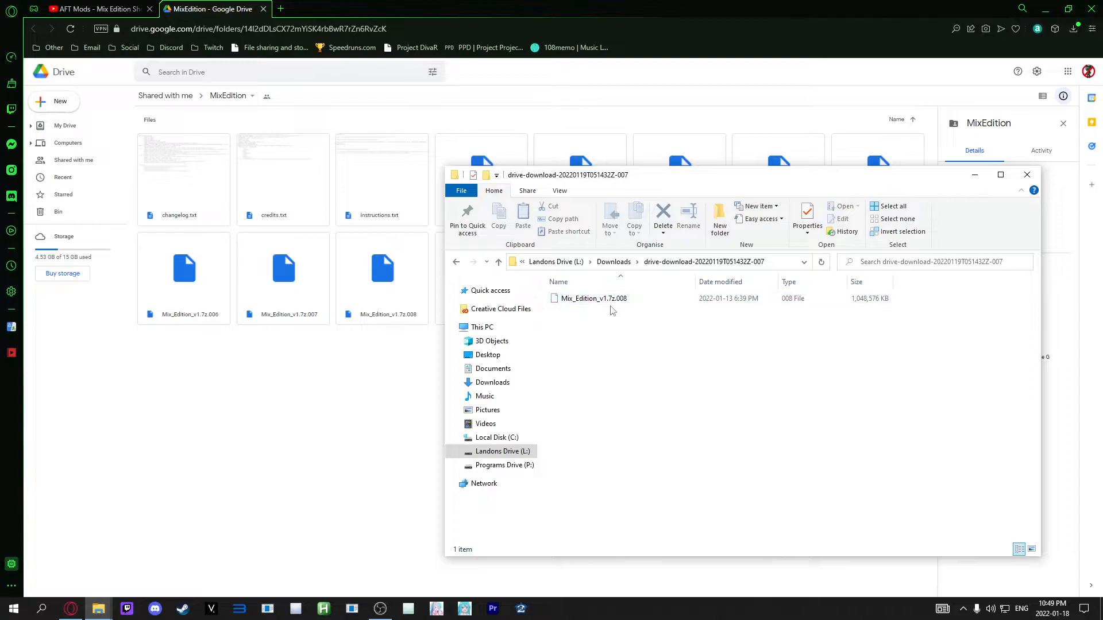
click(612, 262)
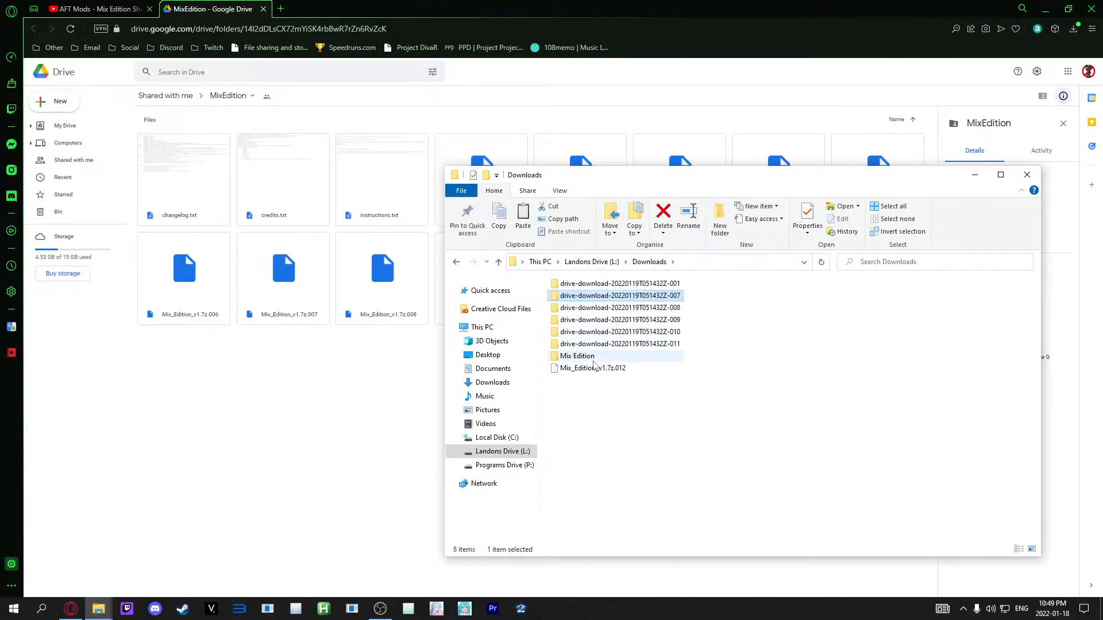
double_click(577, 355)
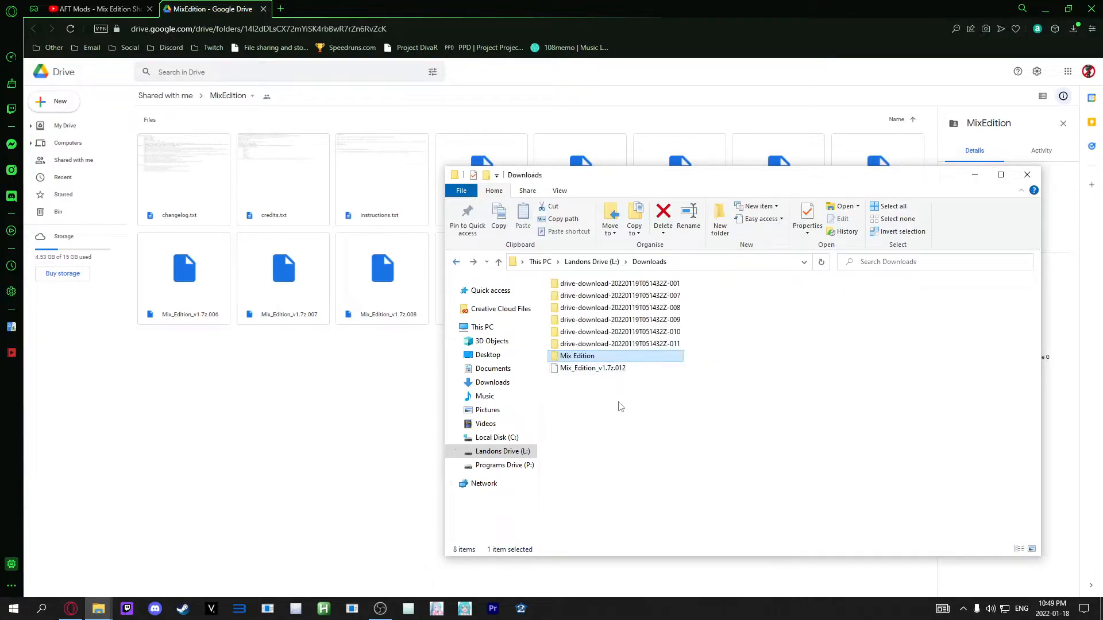
click(592, 367)
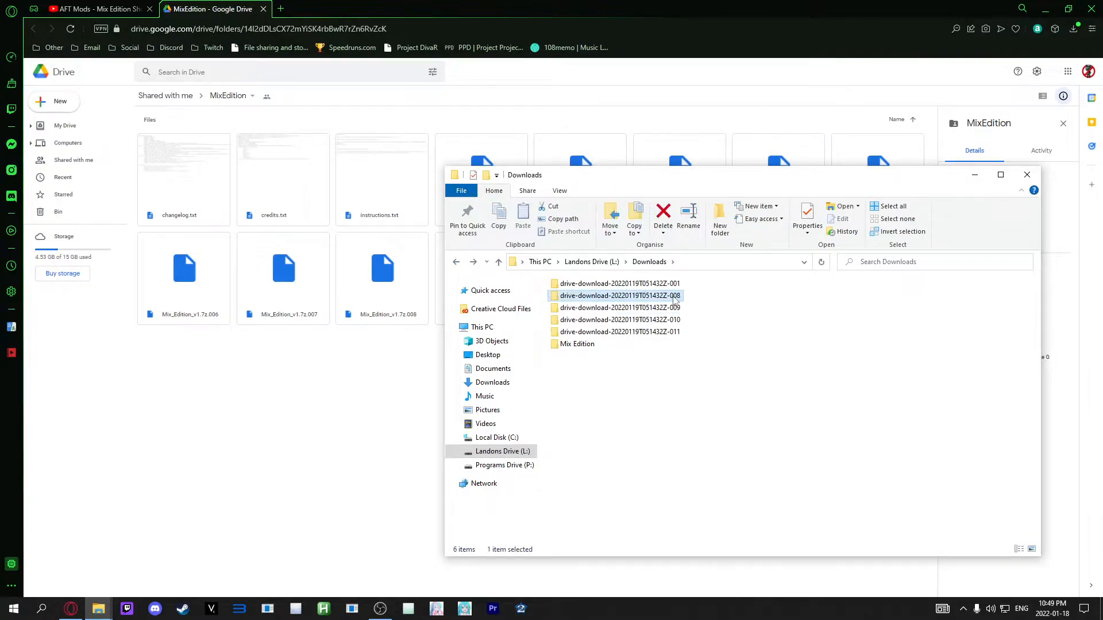
- Move the parts out of folders -008 and -009 into Mix Edition and delete the emptied folders
double_click(619, 295)
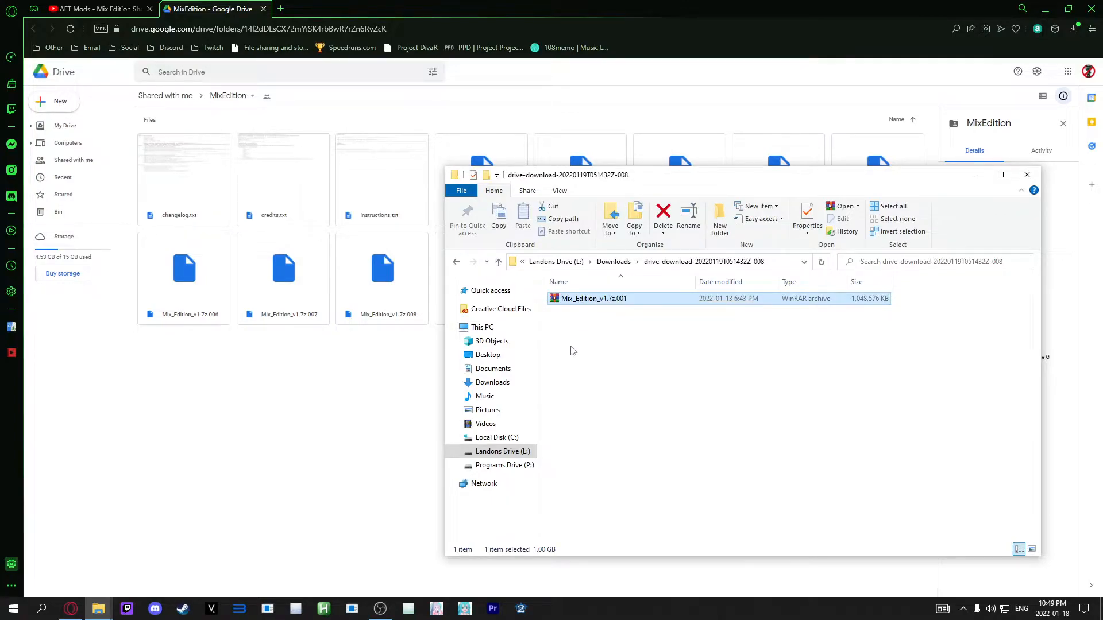
right_click(593, 299)
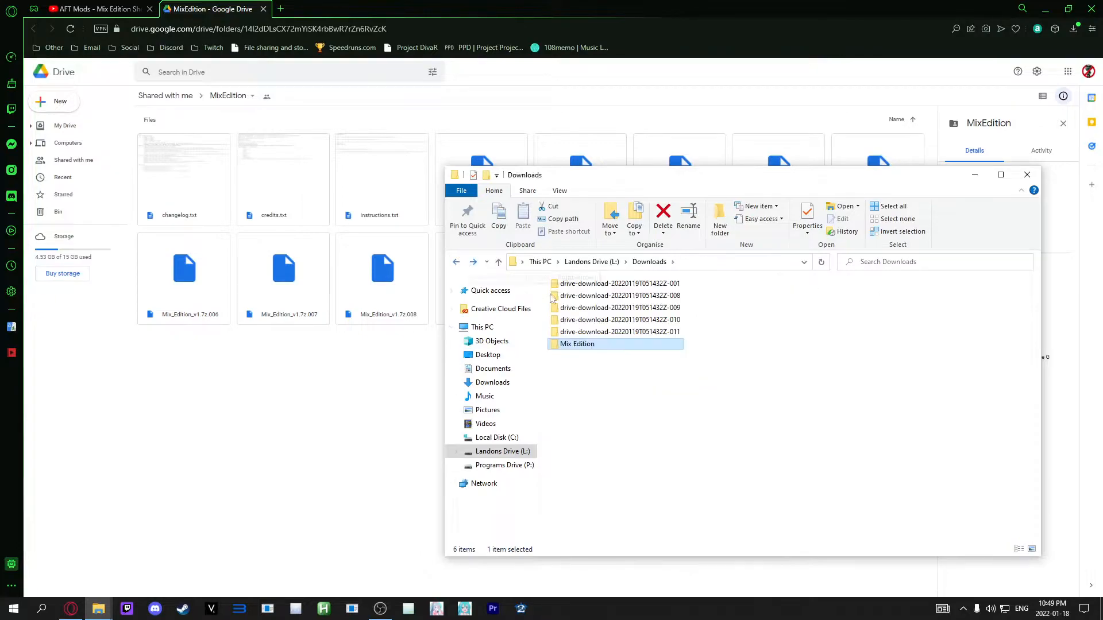
double_click(618, 295)
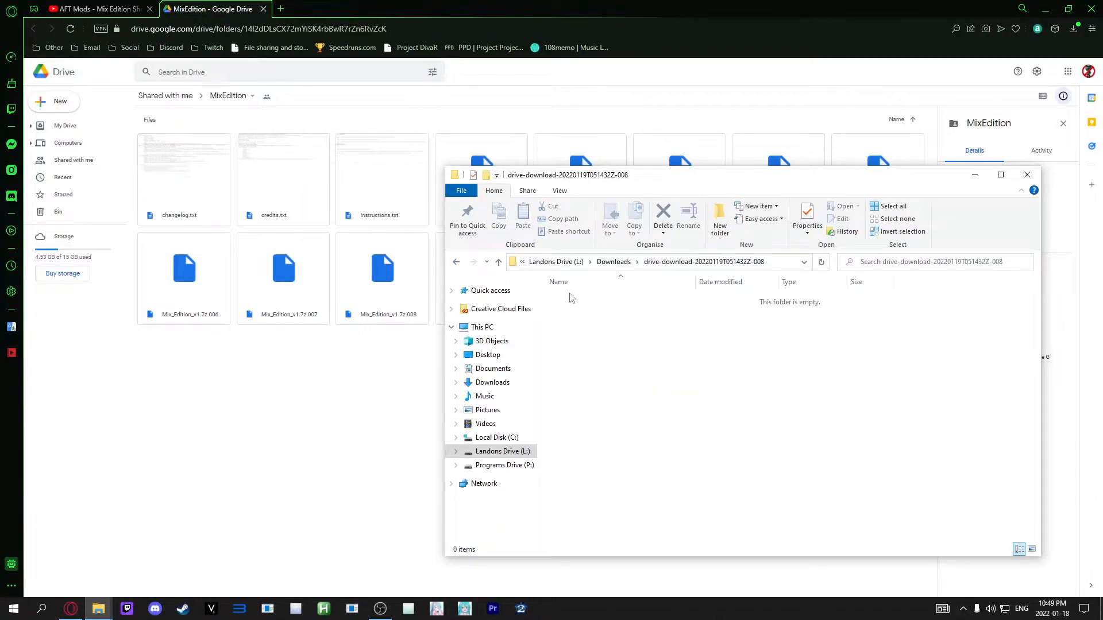
right_click(575, 295)
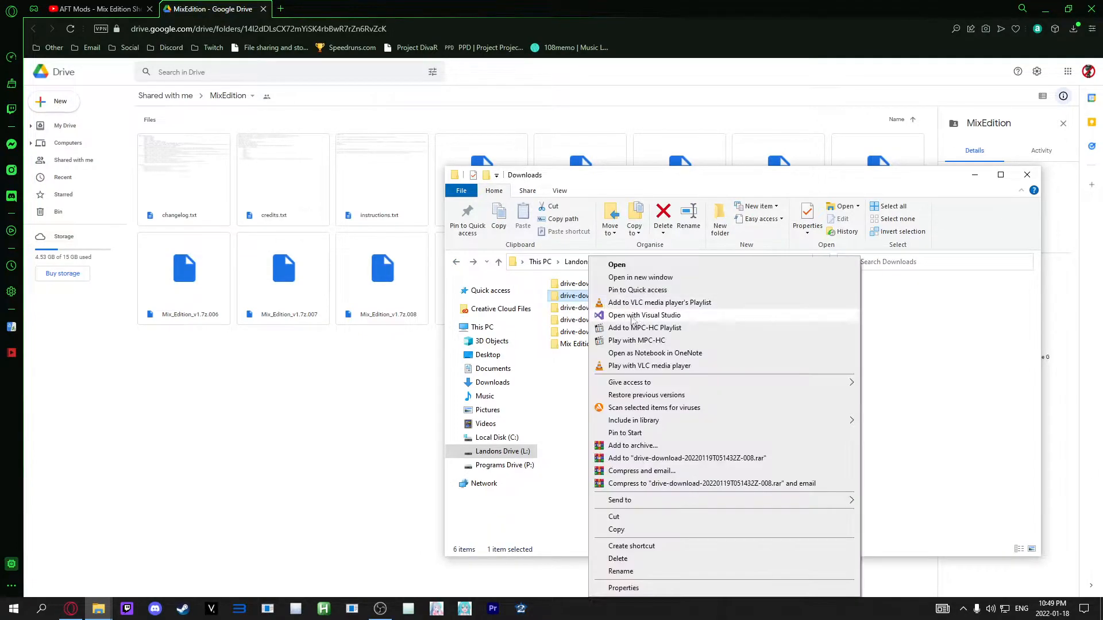
click(616, 265)
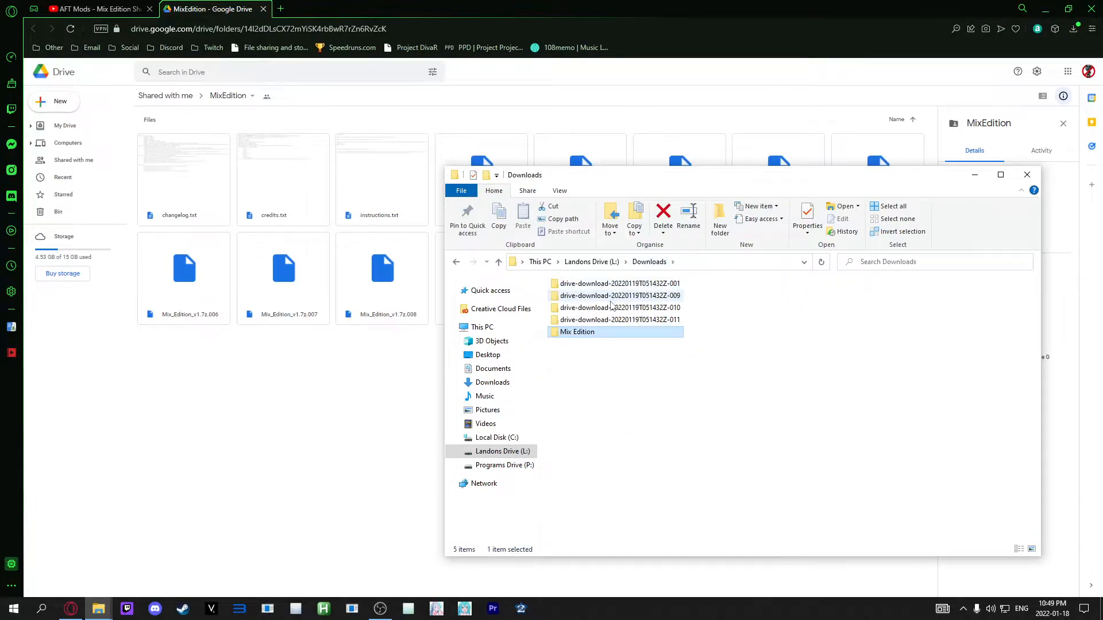
click(618, 295)
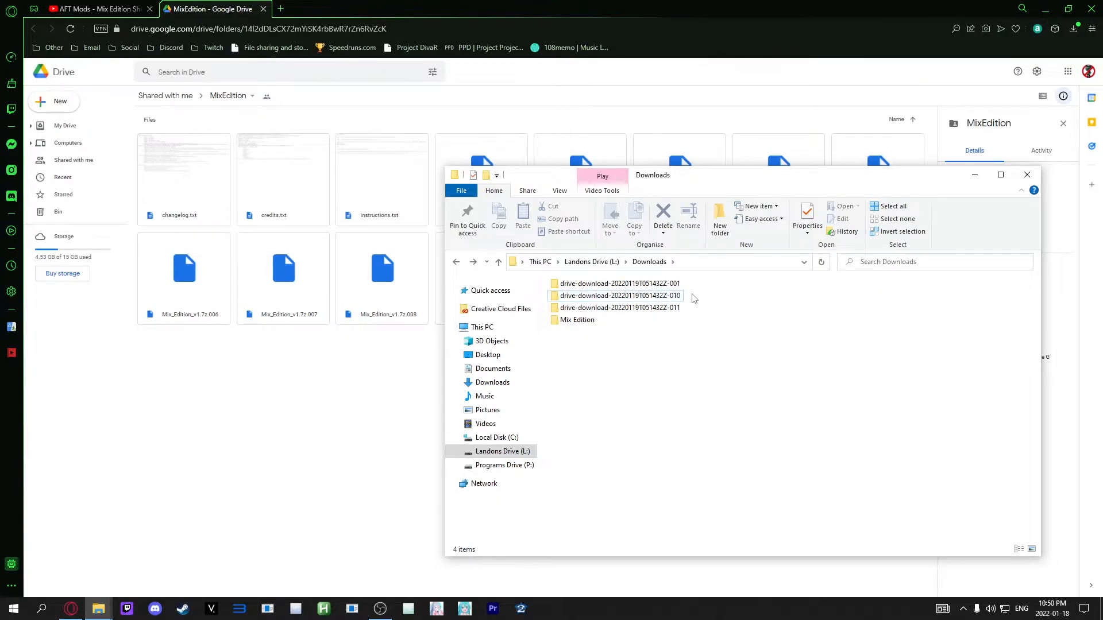
- Clear folders -010 and -011 the same way, leaving all twelve Mix_Edition_v1.7z parts in Mix Edition
double_click(618, 295)
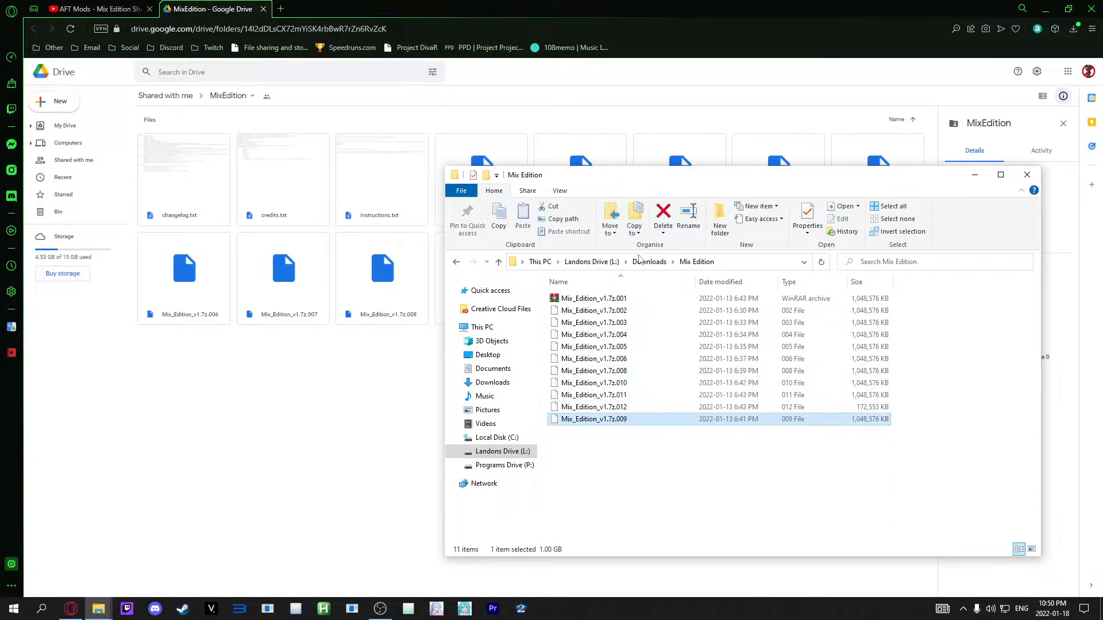
click(648, 262)
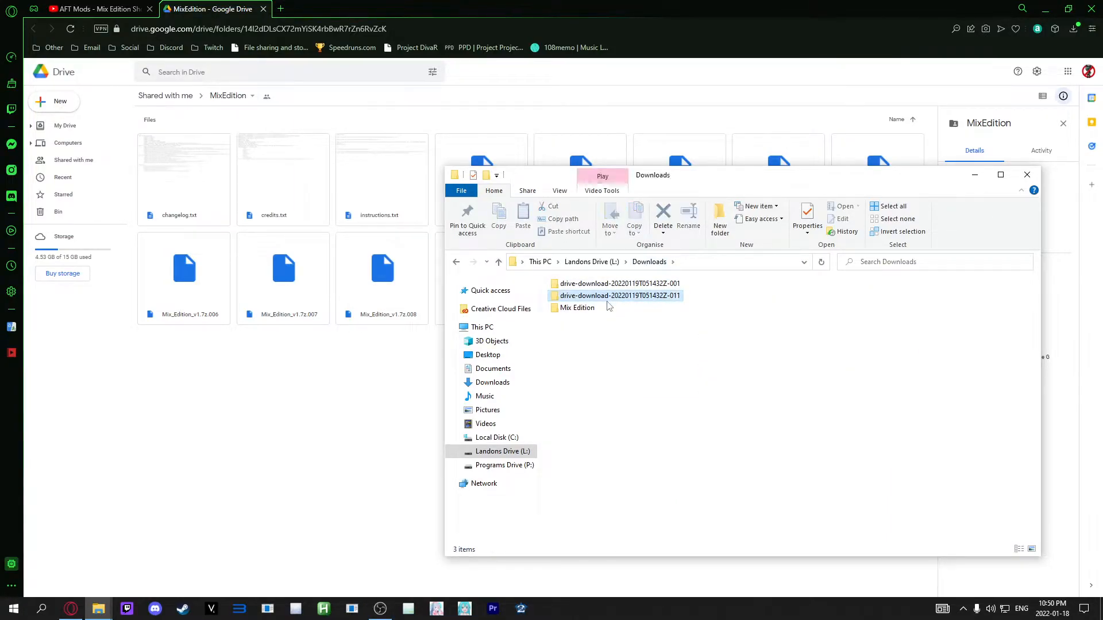
double_click(618, 295)
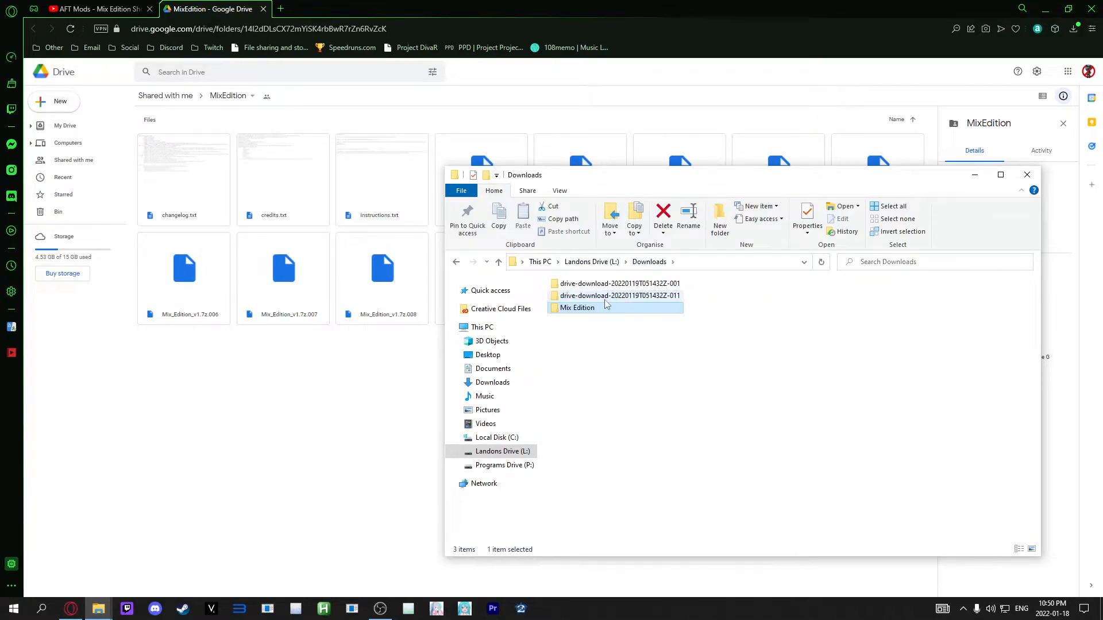
click(618, 295)
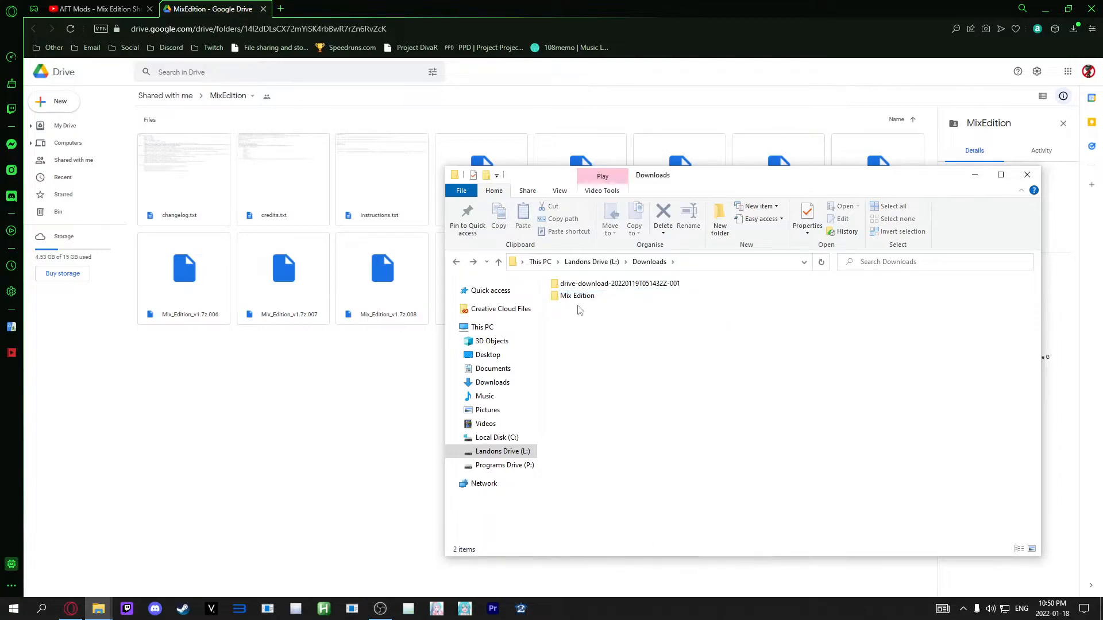
double_click(619, 284)
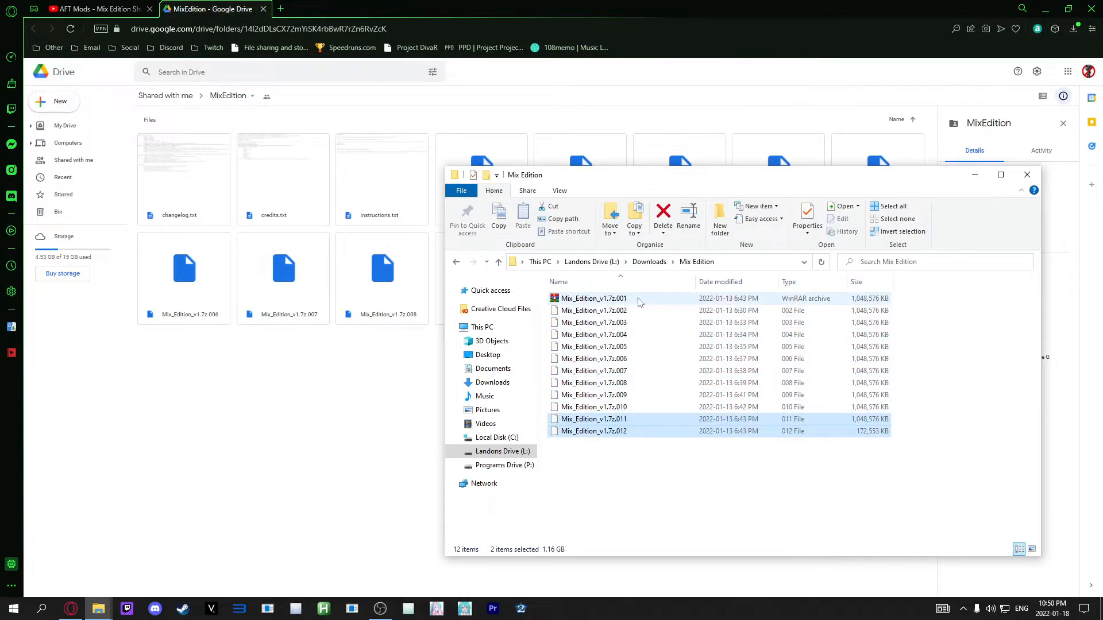
click(593, 431)
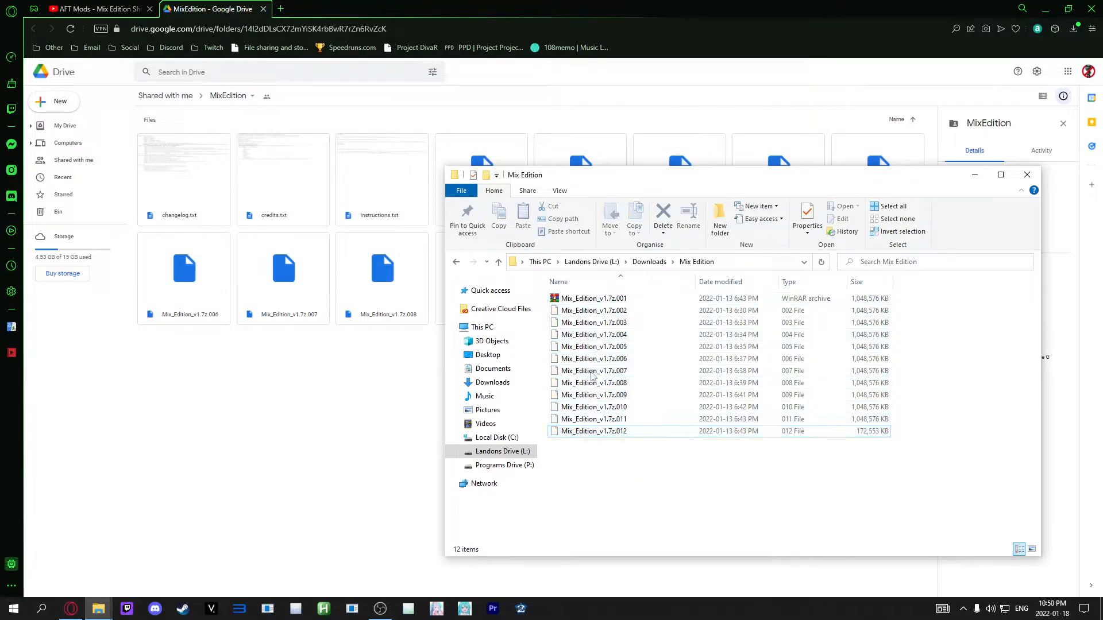
- Extract Mix_Edition_v1.7z.001 with WinRAR into a Mix_Edition_v1.7z folder
right_click(592, 299)
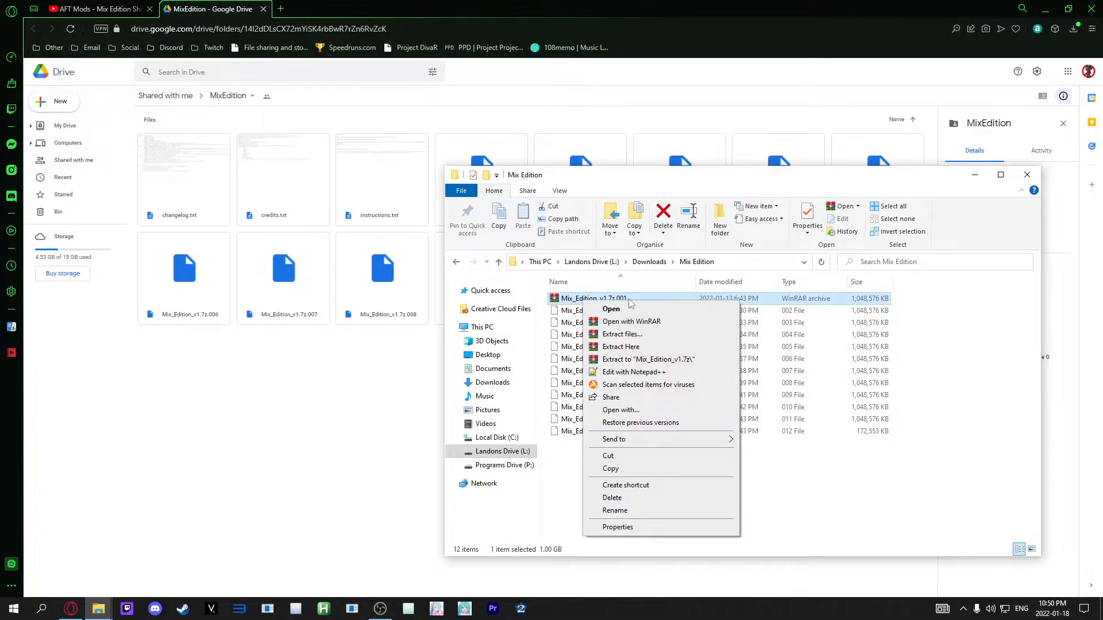
click(648, 360)
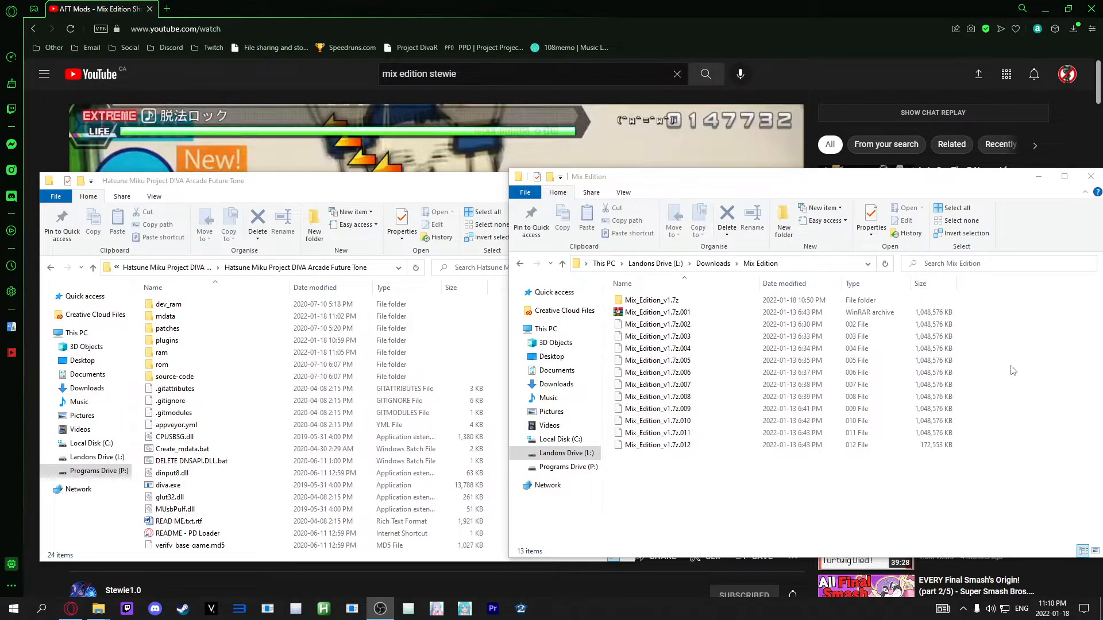
- Browse into the extracted Mix_Edition_v1.7z folder holding mdata and plugins
click(657, 360)
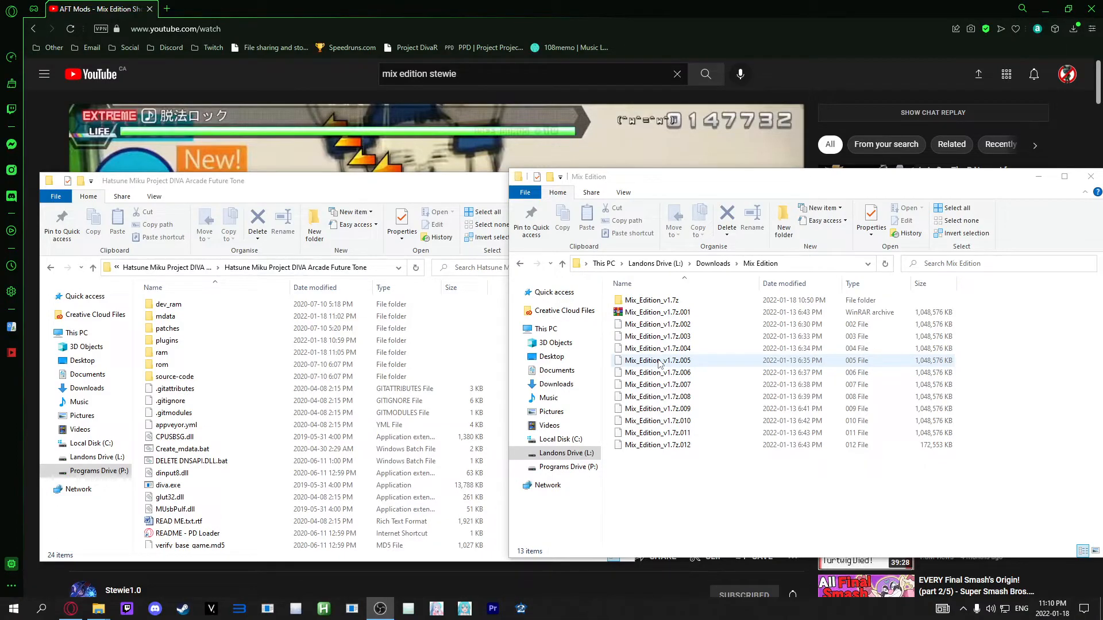
click(650, 300)
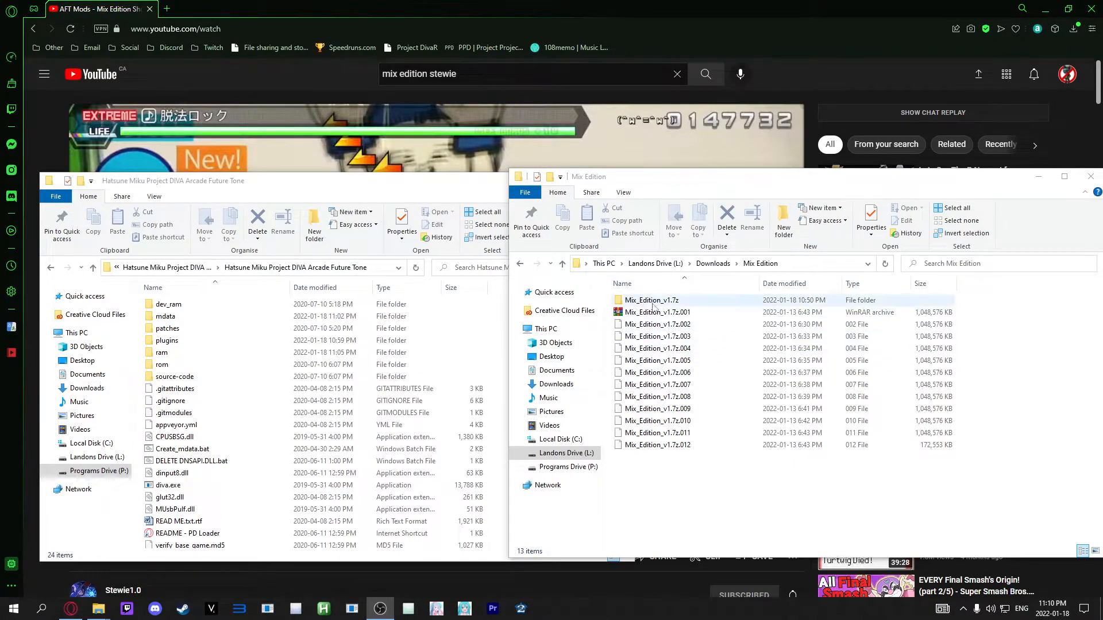
double_click(650, 299)
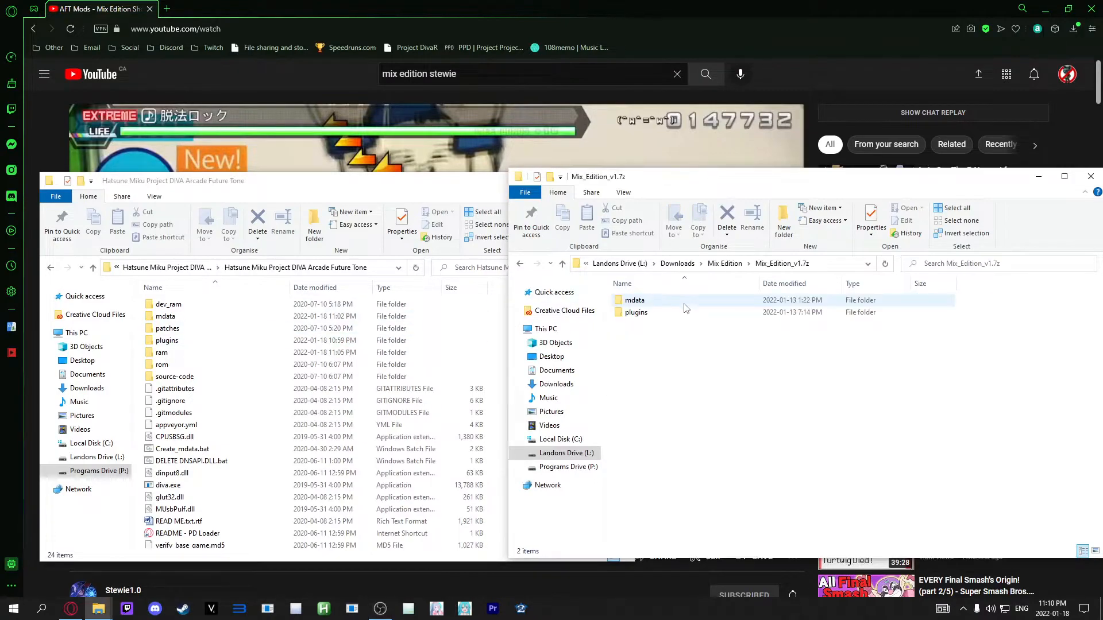
click(669, 360)
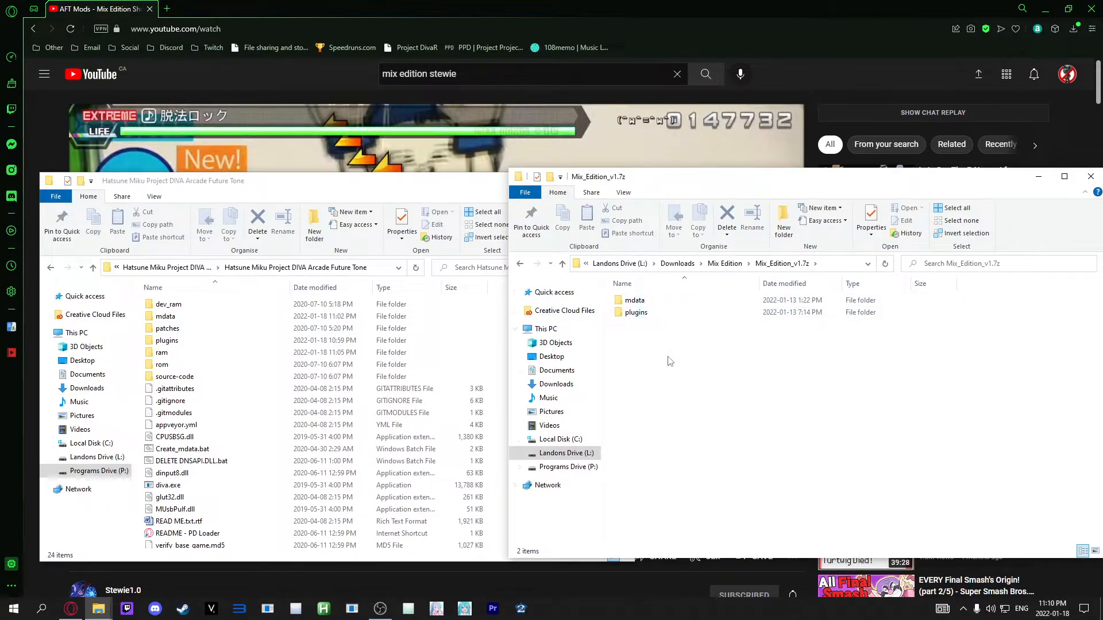
click(635, 311)
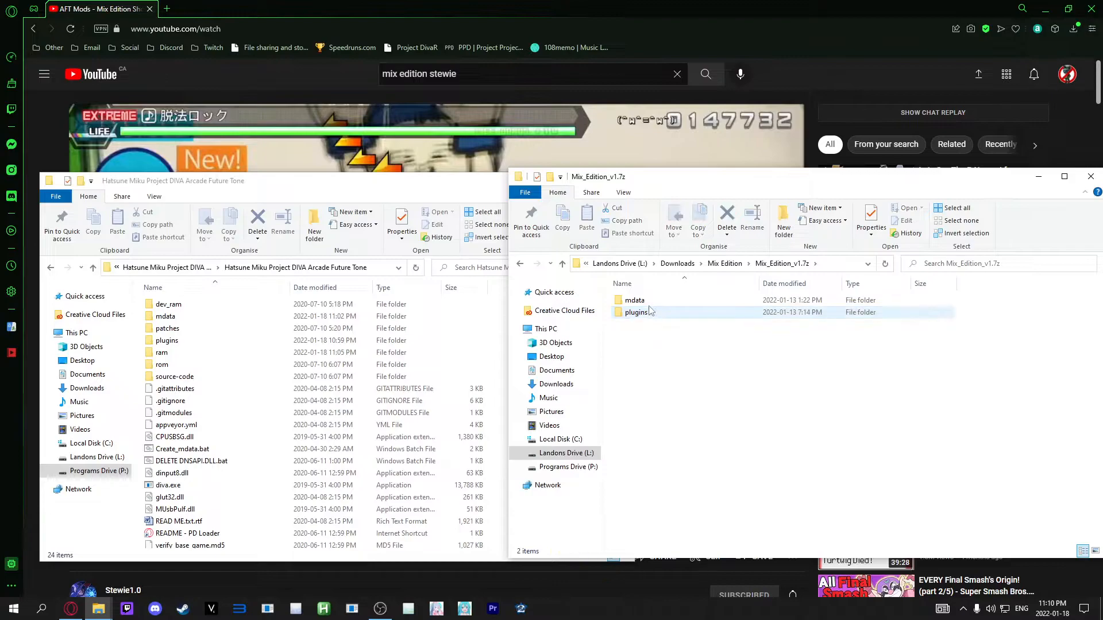
double_click(634, 299)
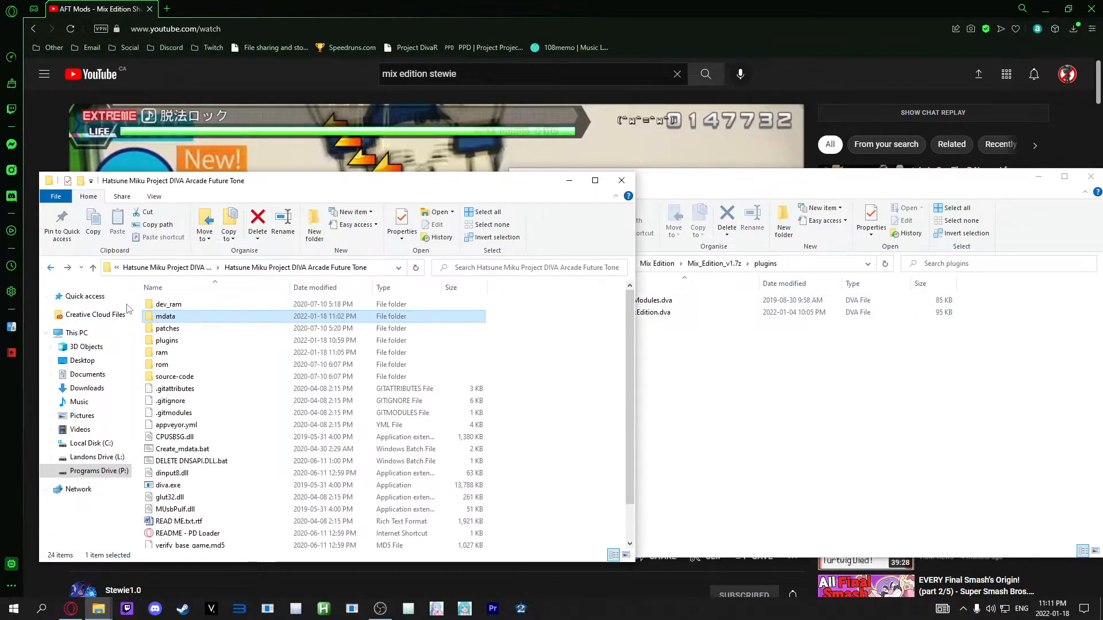
- Open the Future Tone game's ram folder in the other Explorer window
double_click(167, 340)
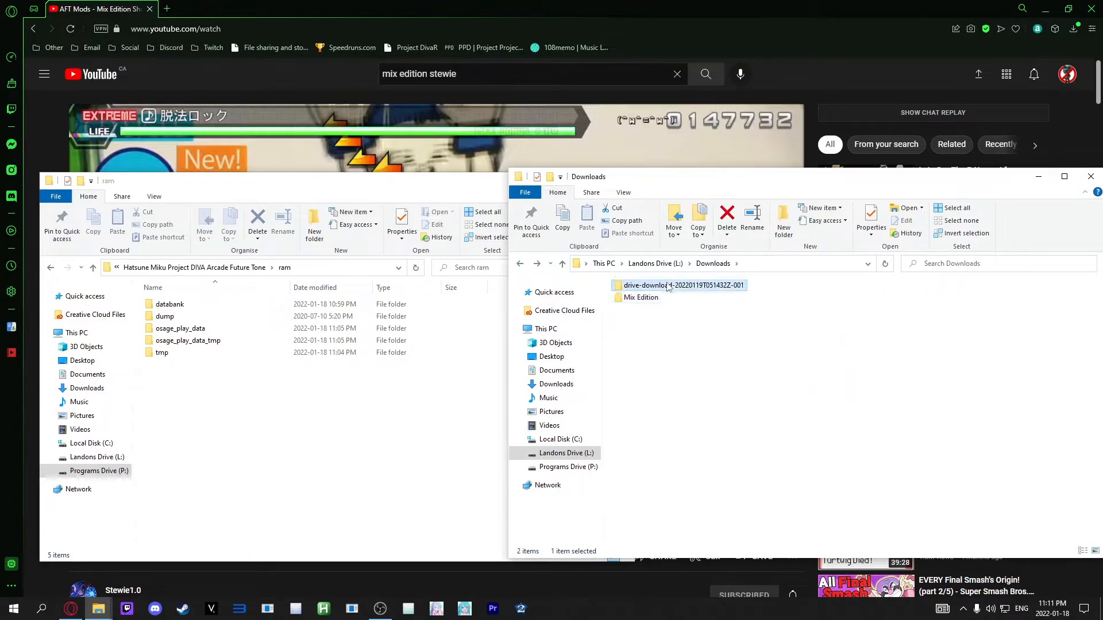
- Copy the PvList4_SBZV .dat from the downloaded ram databank into the game's ram databank folder
double_click(682, 285)
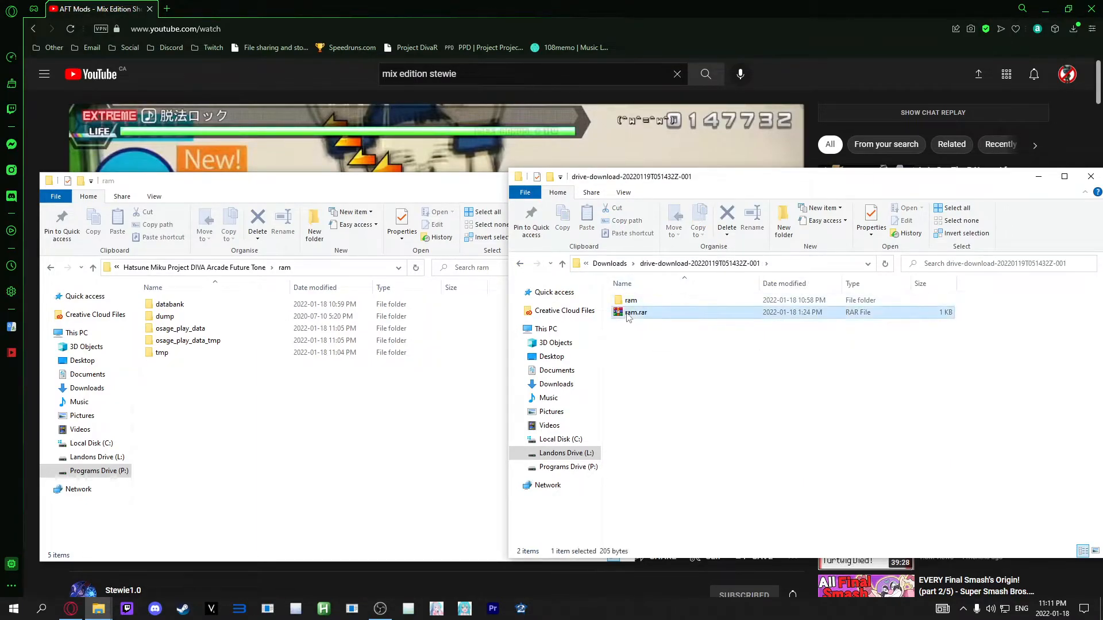
double_click(630, 300)
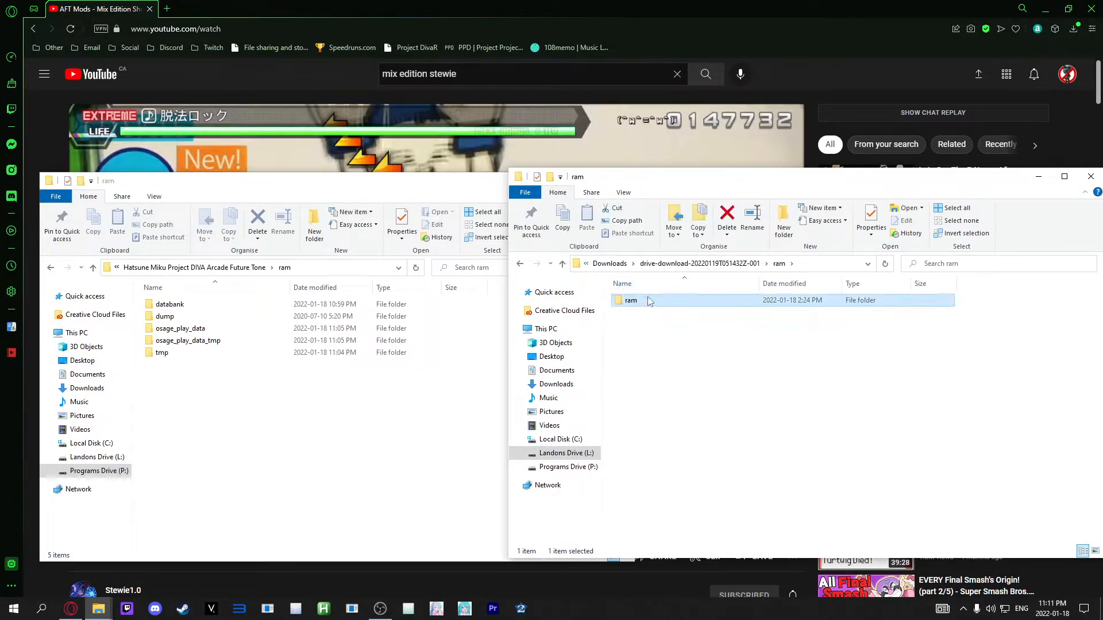
double_click(631, 300)
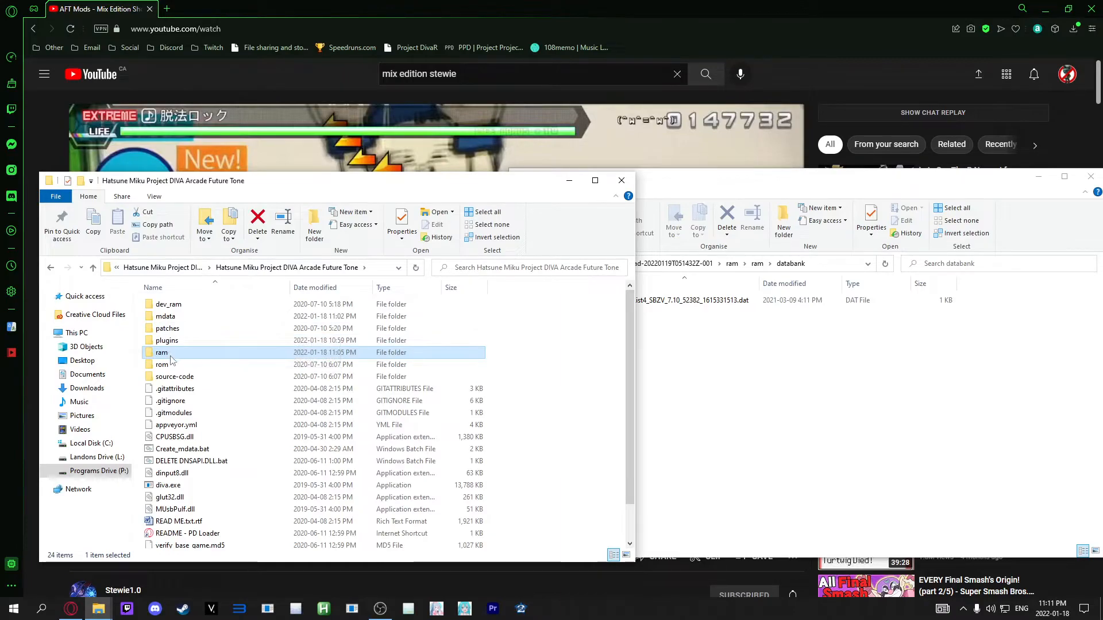
double_click(162, 353)
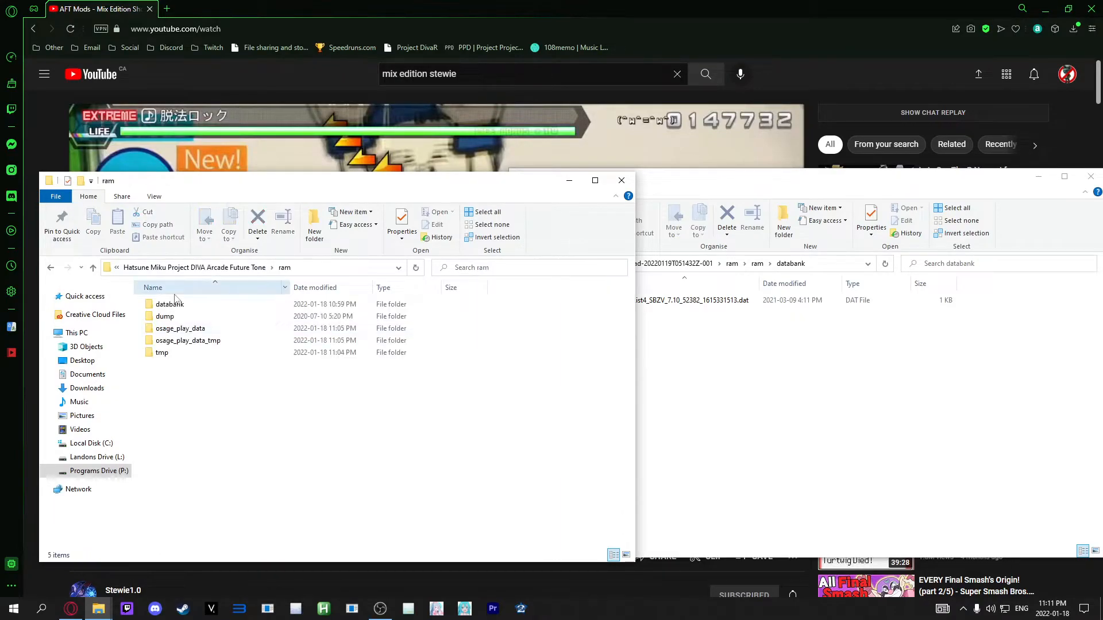
double_click(169, 304)
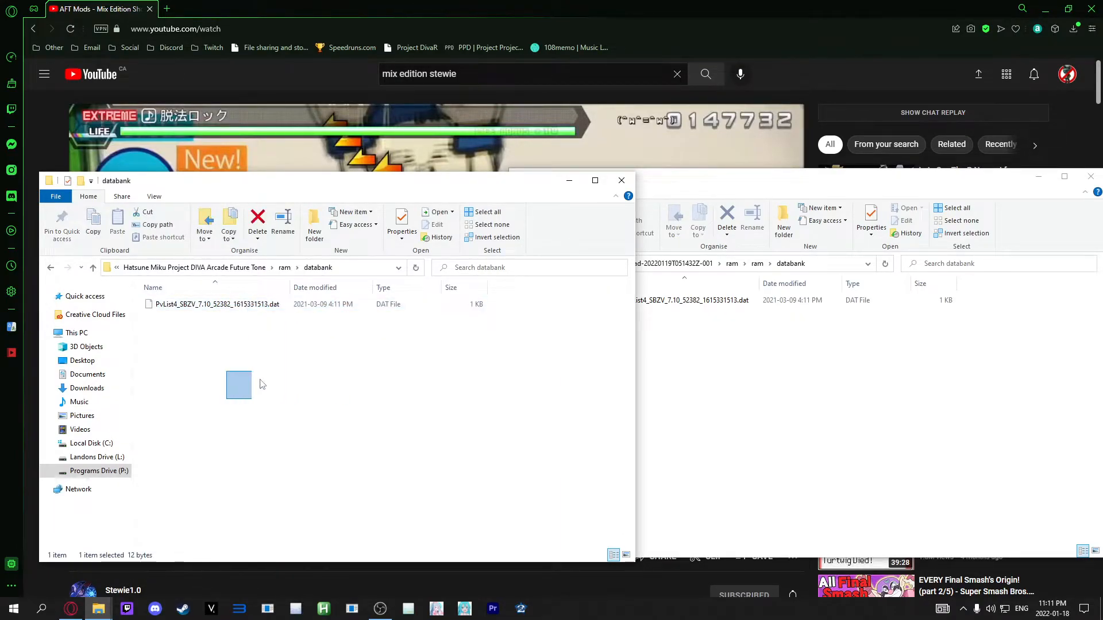
drag(239, 384, 402, 553)
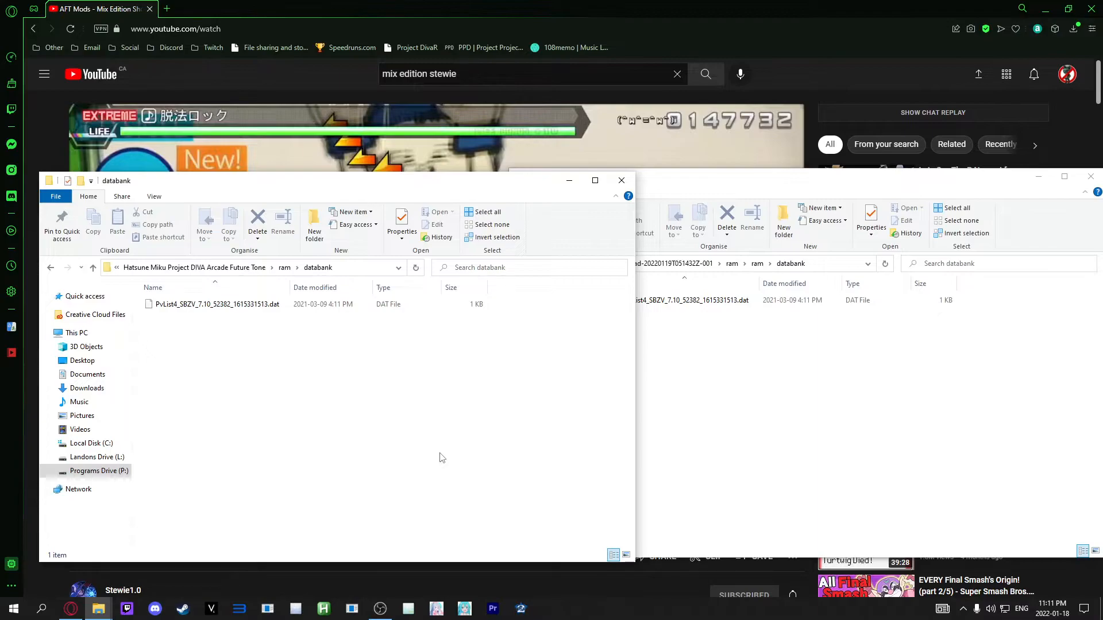
mouse_move(443, 431)
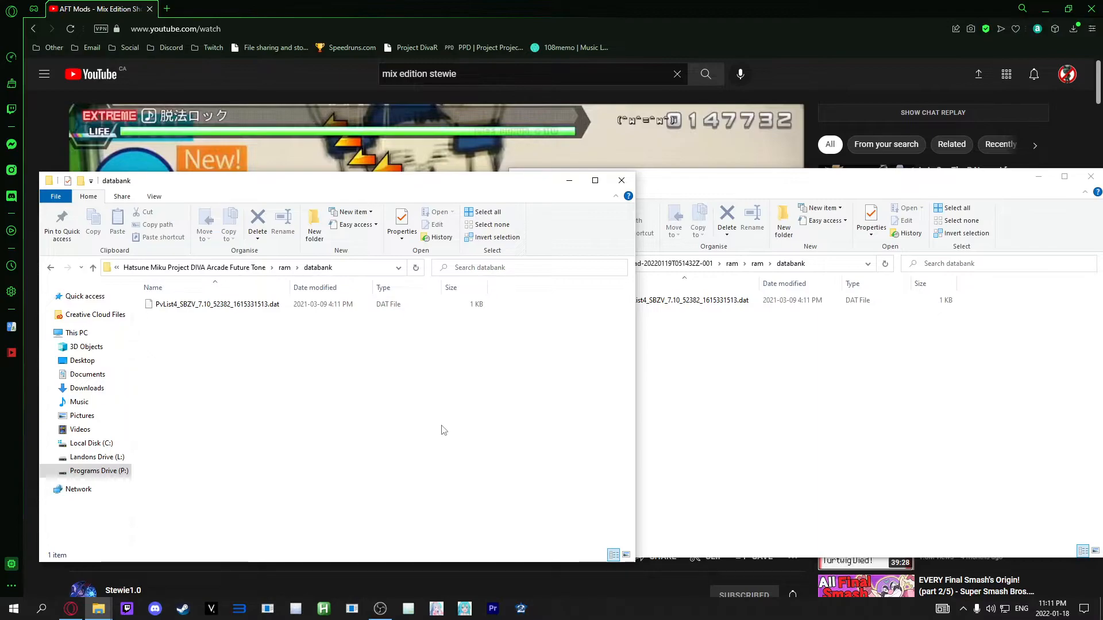
drag(686, 300, 302, 352)
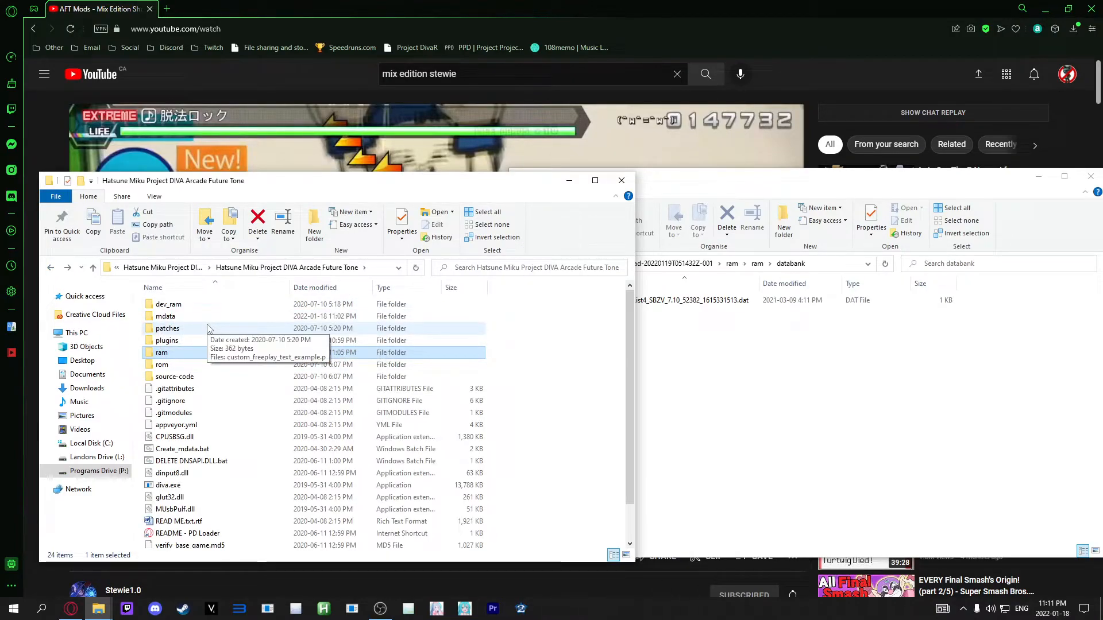
mouse_move(338, 321)
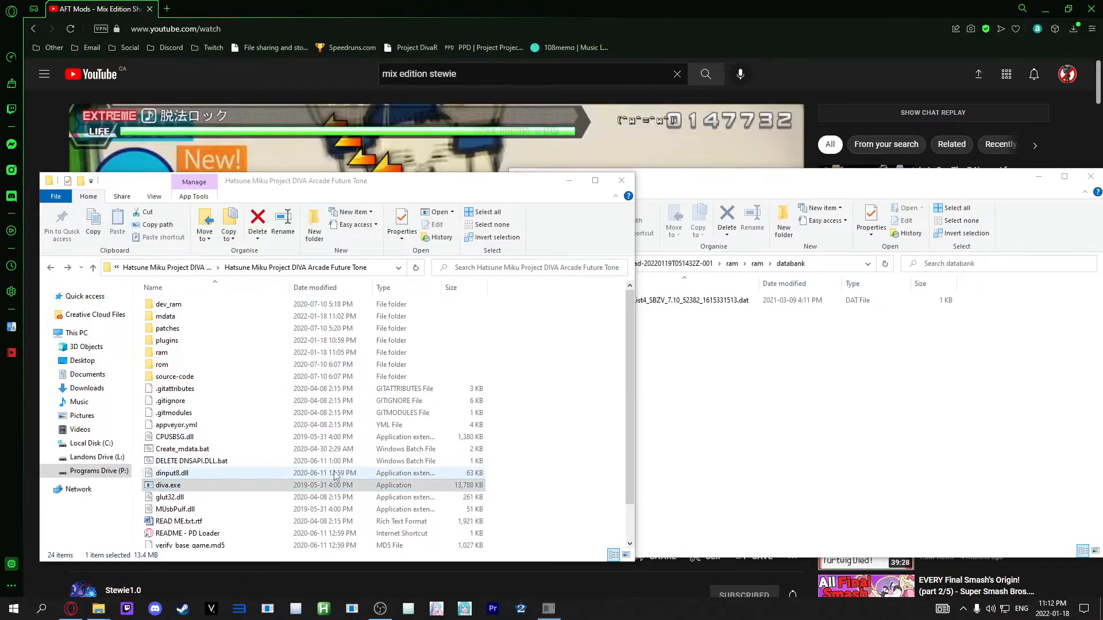
- Launch diva.exe and view the Mix Edition plugin's lyrics Language choices in PD Launcher
double_click(167, 485)
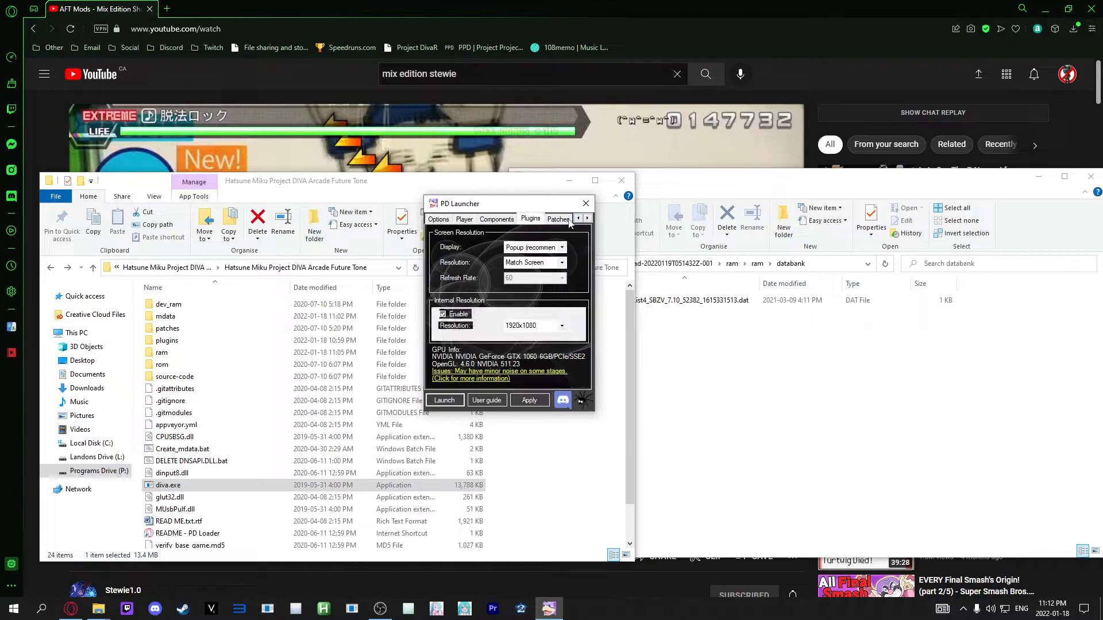
click(529, 219)
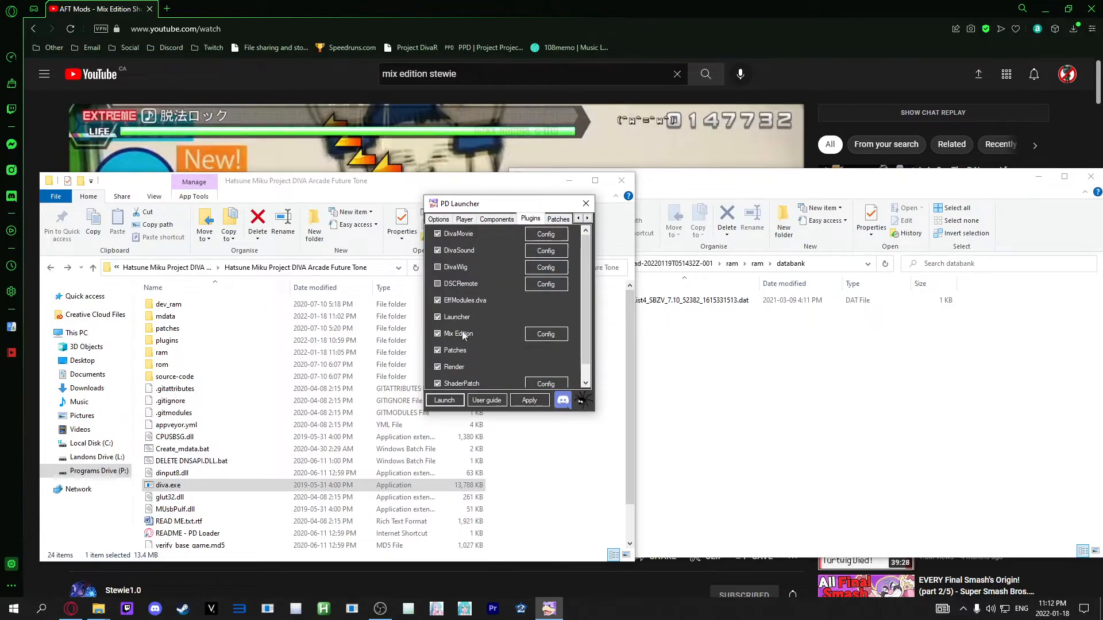
click(544, 333)
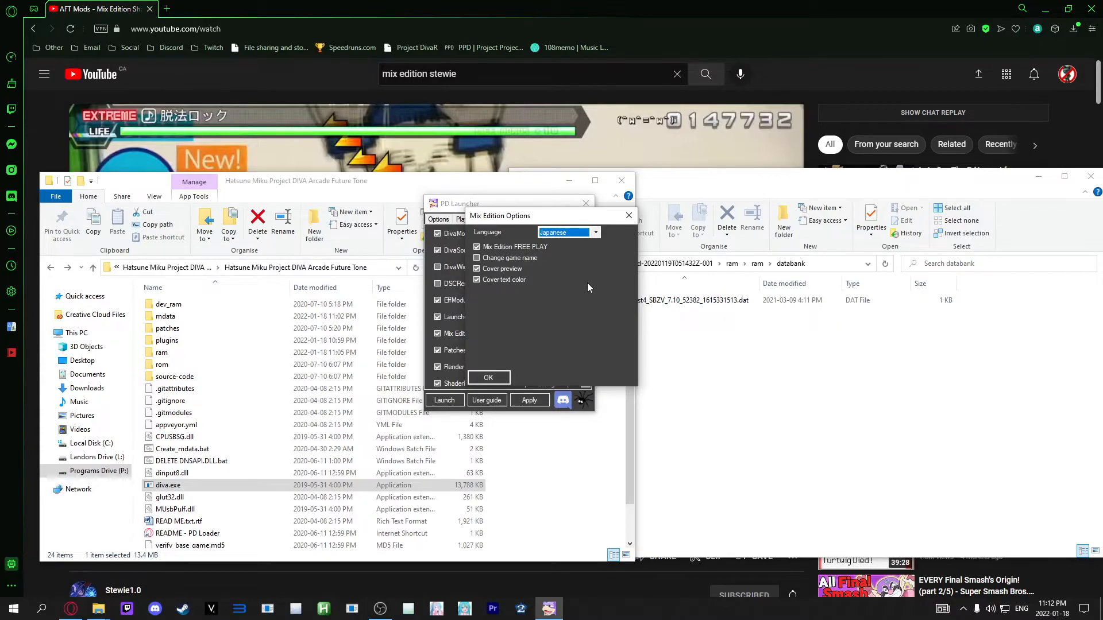
click(594, 232)
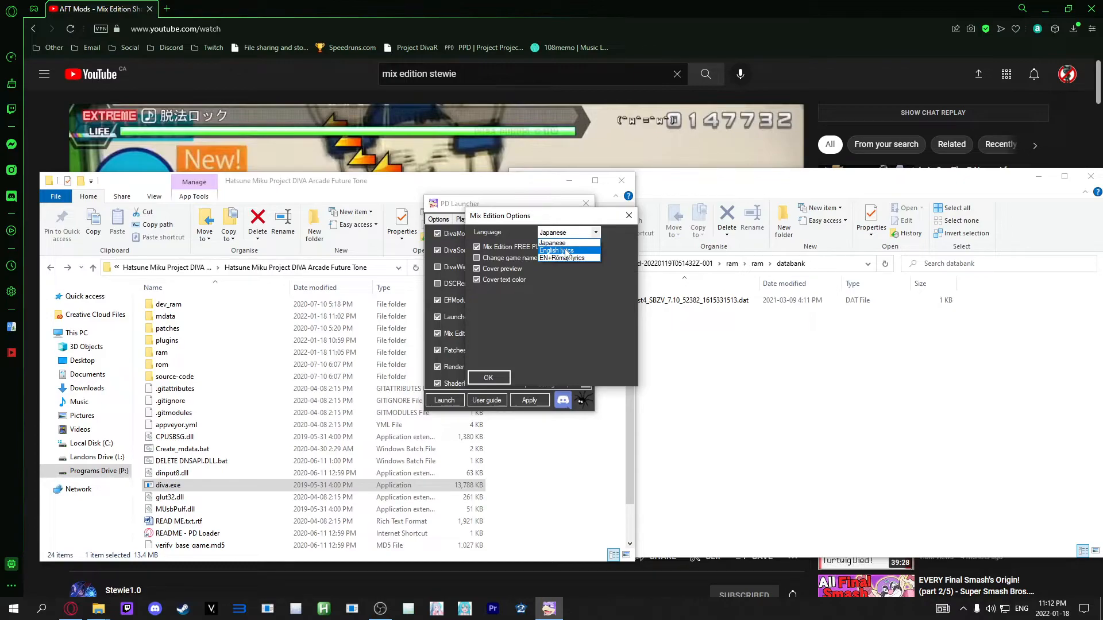
mouse_move(561, 259)
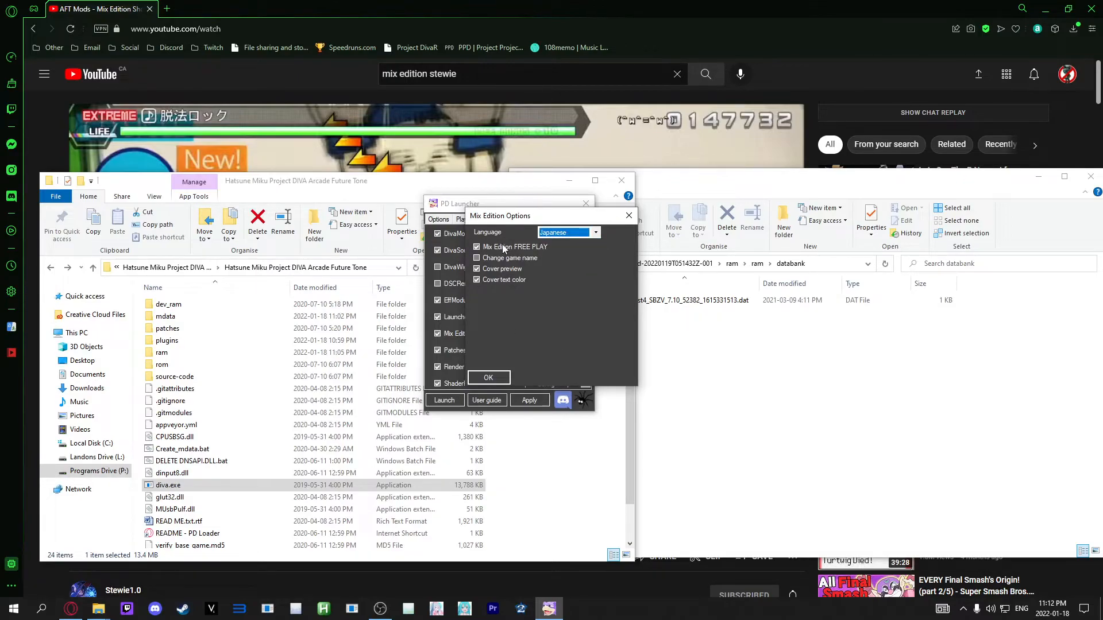
mouse_move(513, 247)
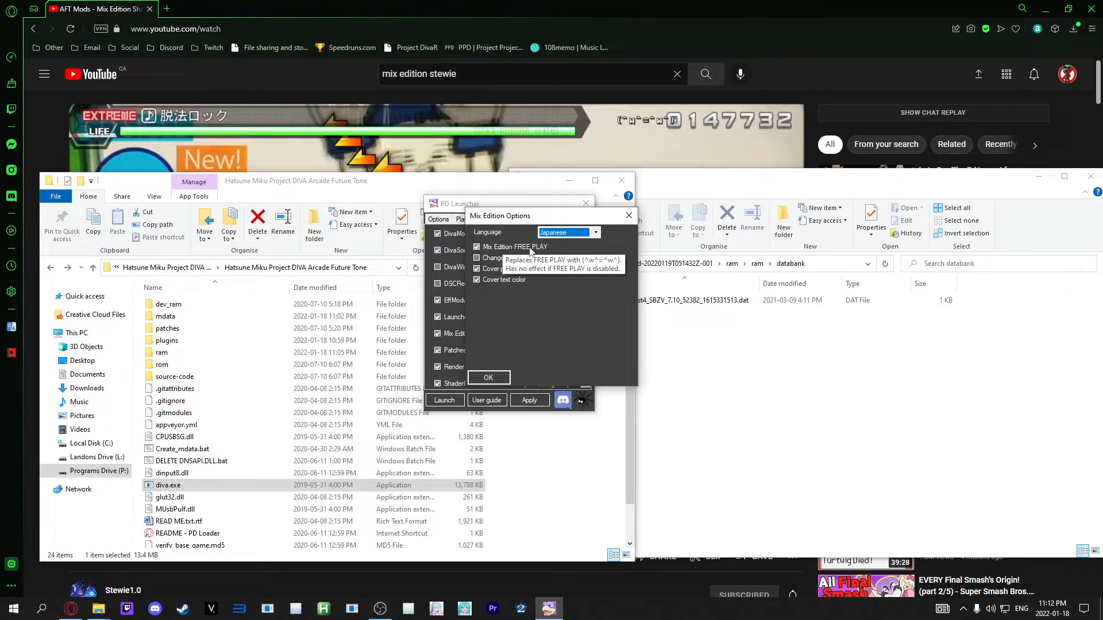
mouse_move(508, 257)
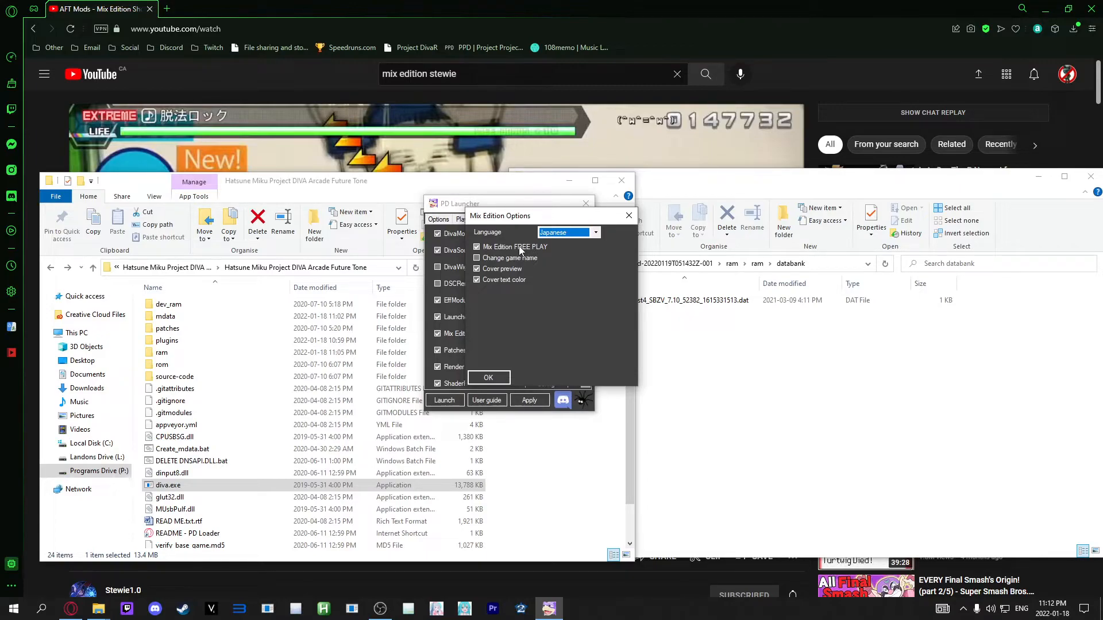
mouse_move(508, 257)
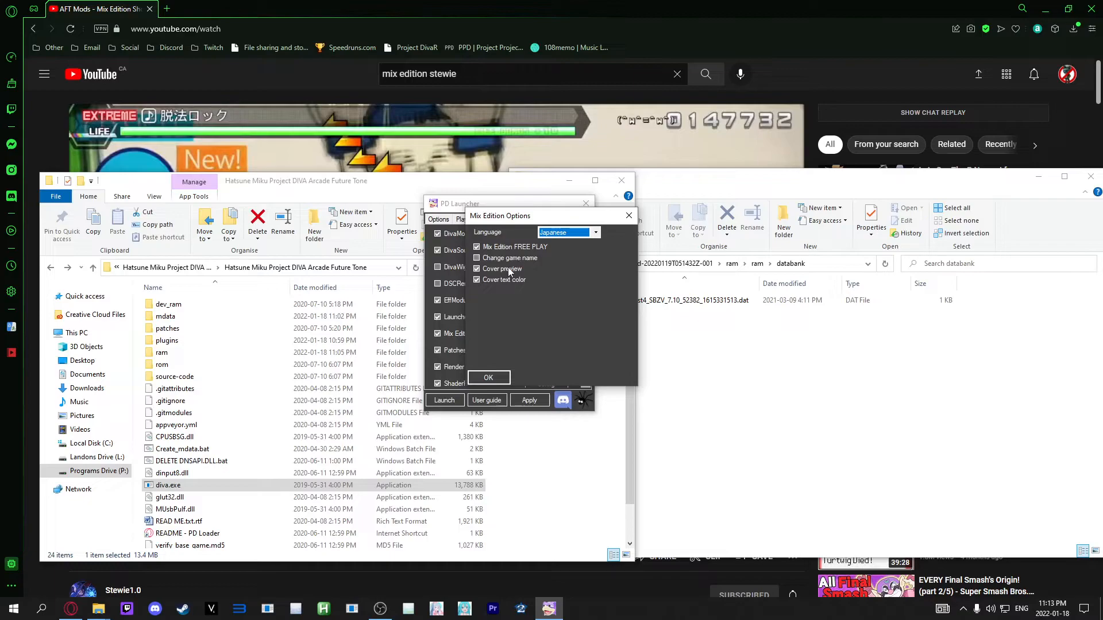
mouse_move(502, 269)
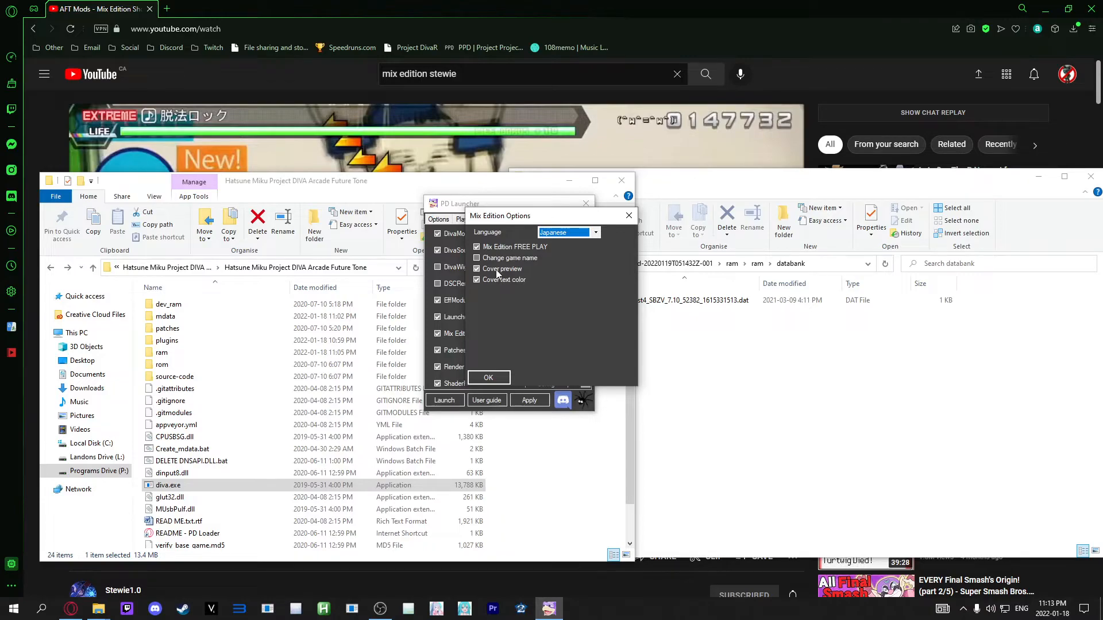
- Confirm the Mix Edition options with Japanese, FREE PLAY, cover preview and cover text color kept
click(476, 268)
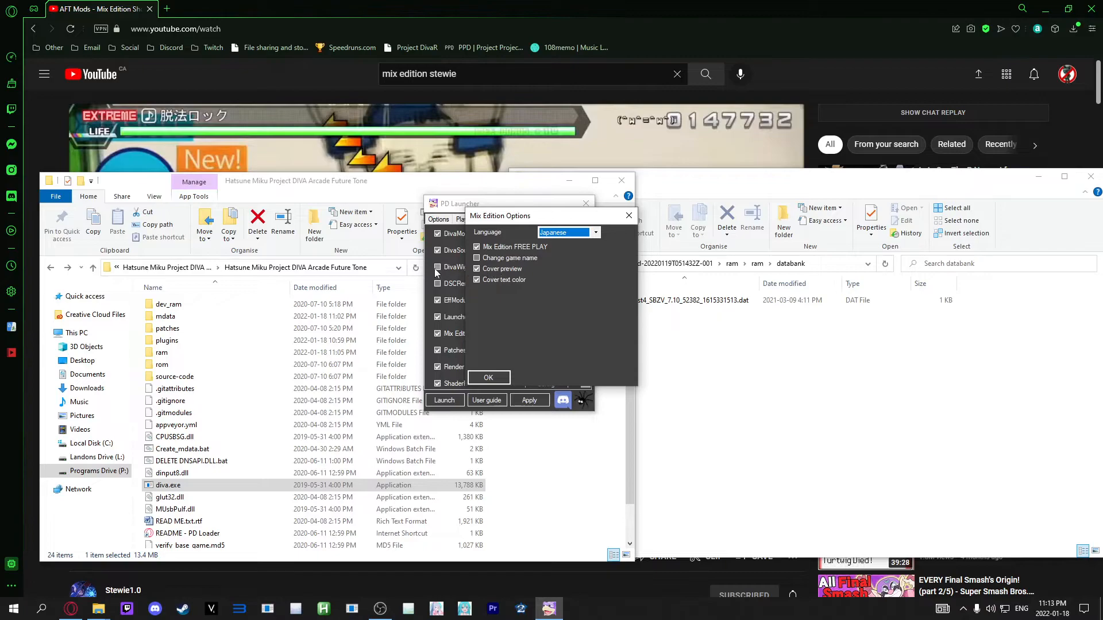
mouse_move(503, 279)
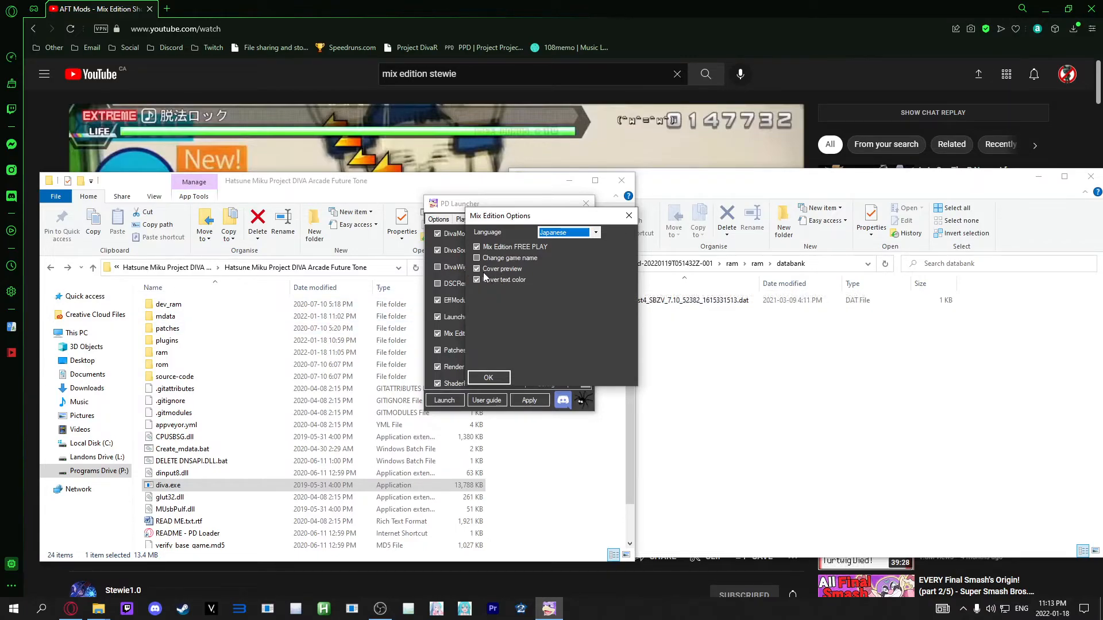
mouse_move(504, 279)
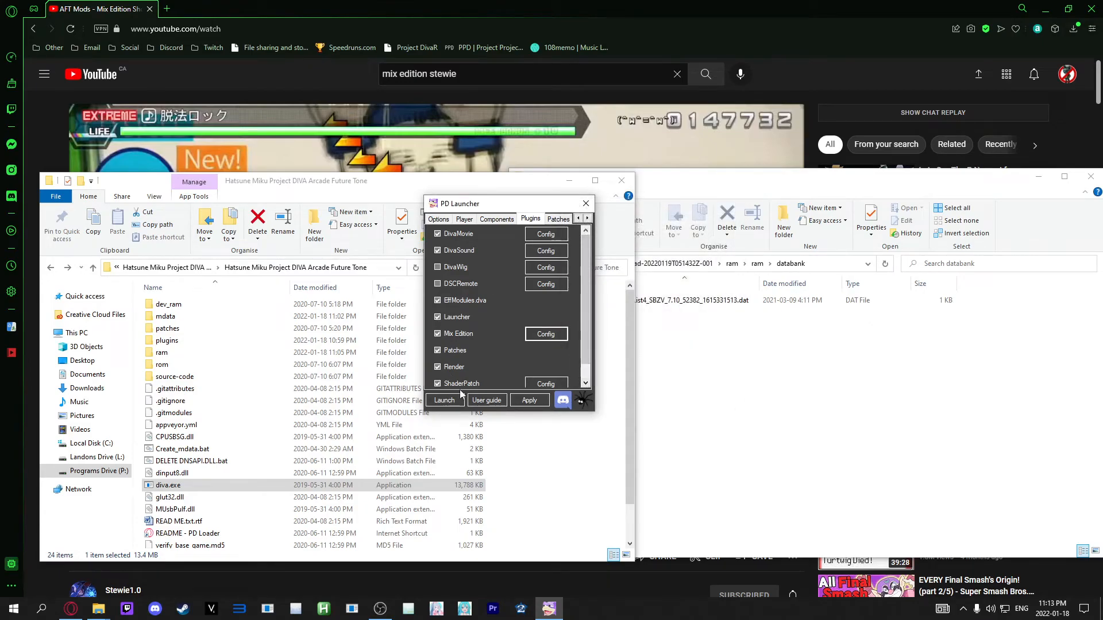
- Launch Future Tone from PD Launcher's Options tab so it begins installing the extended data
click(437, 218)
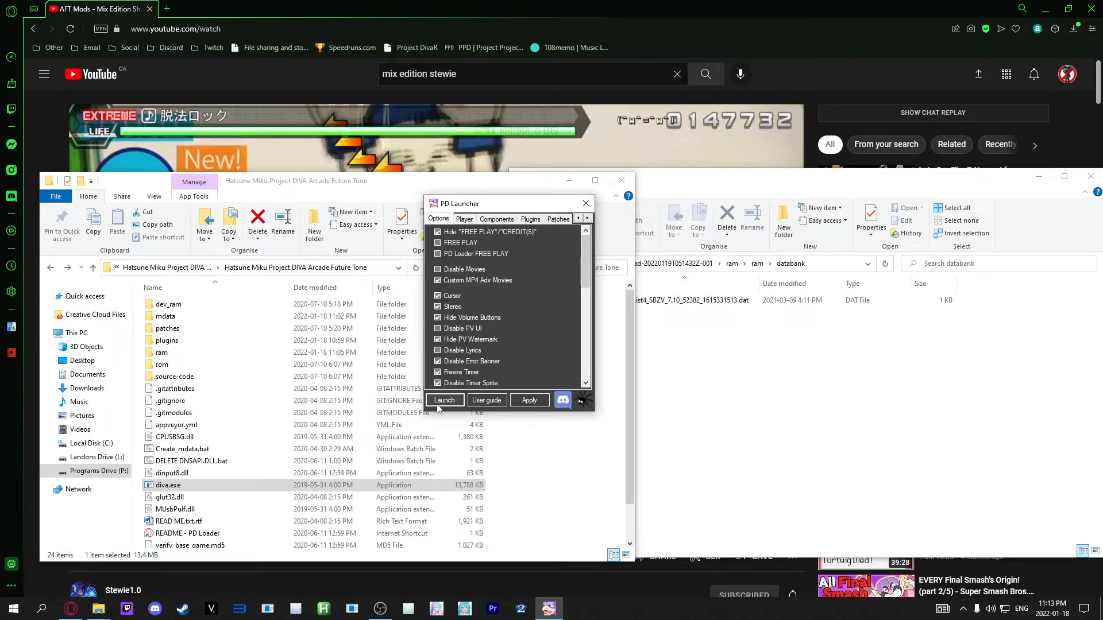
click(443, 399)
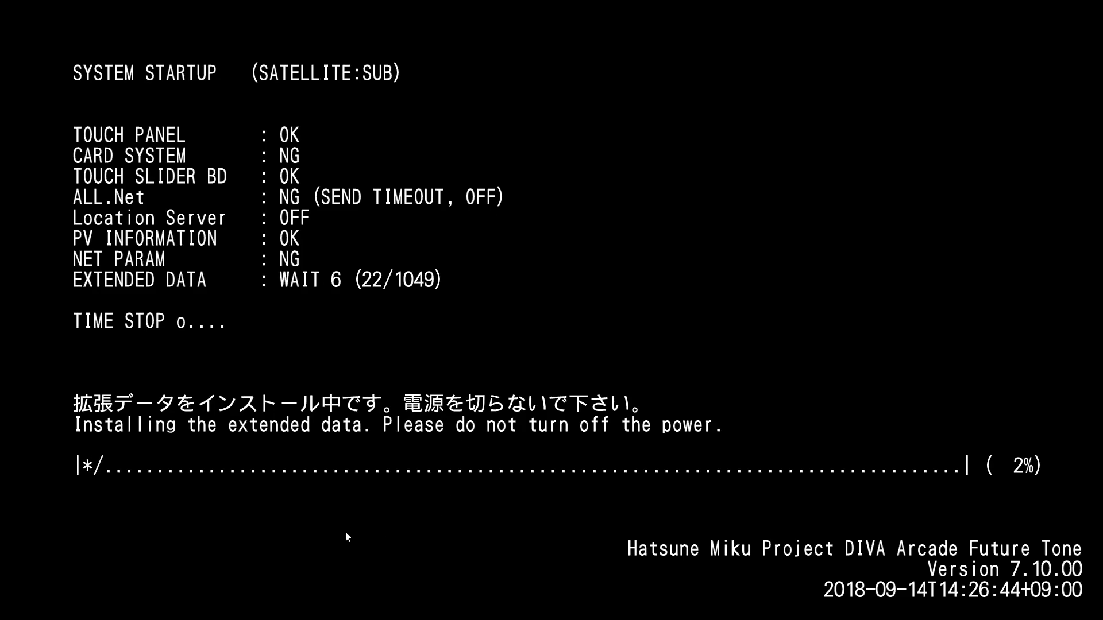
click(97, 609)
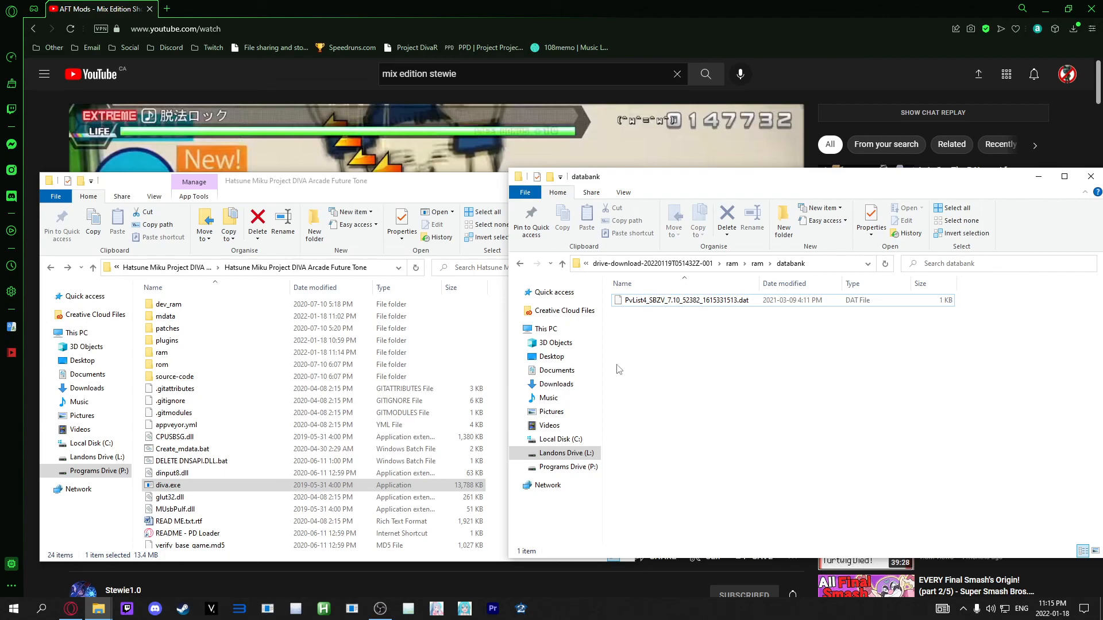
mouse_move(644, 377)
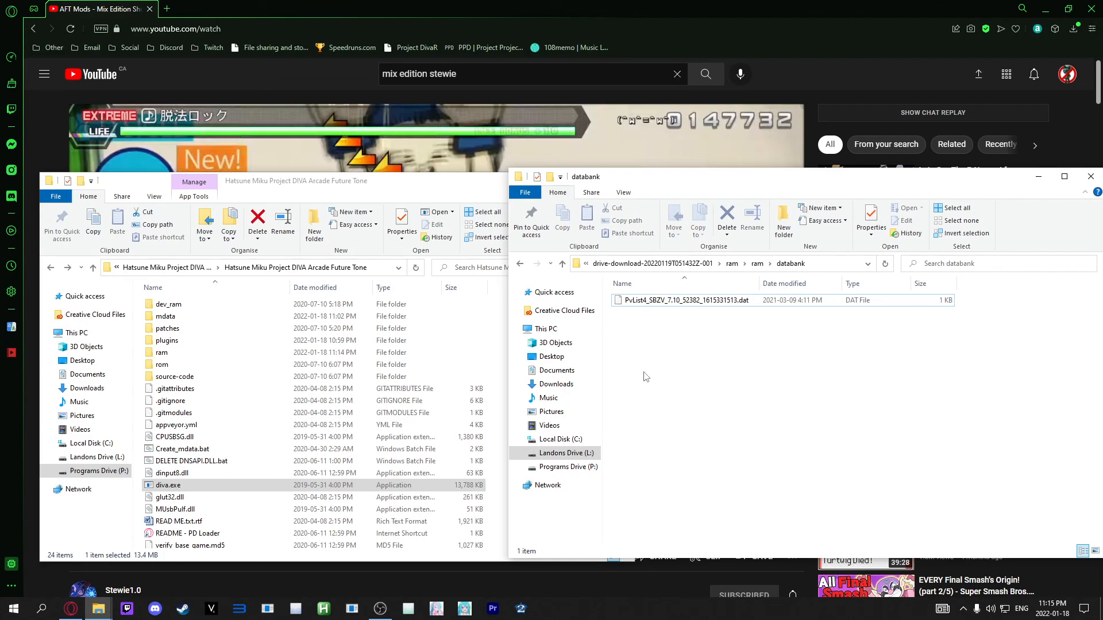